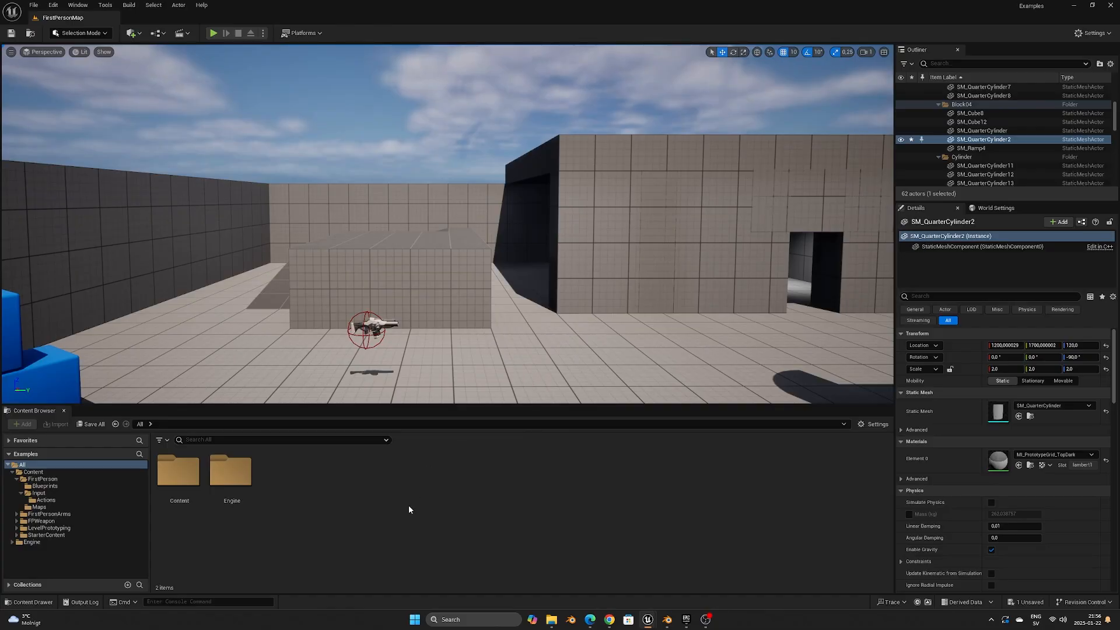
mouse_move(38, 493)
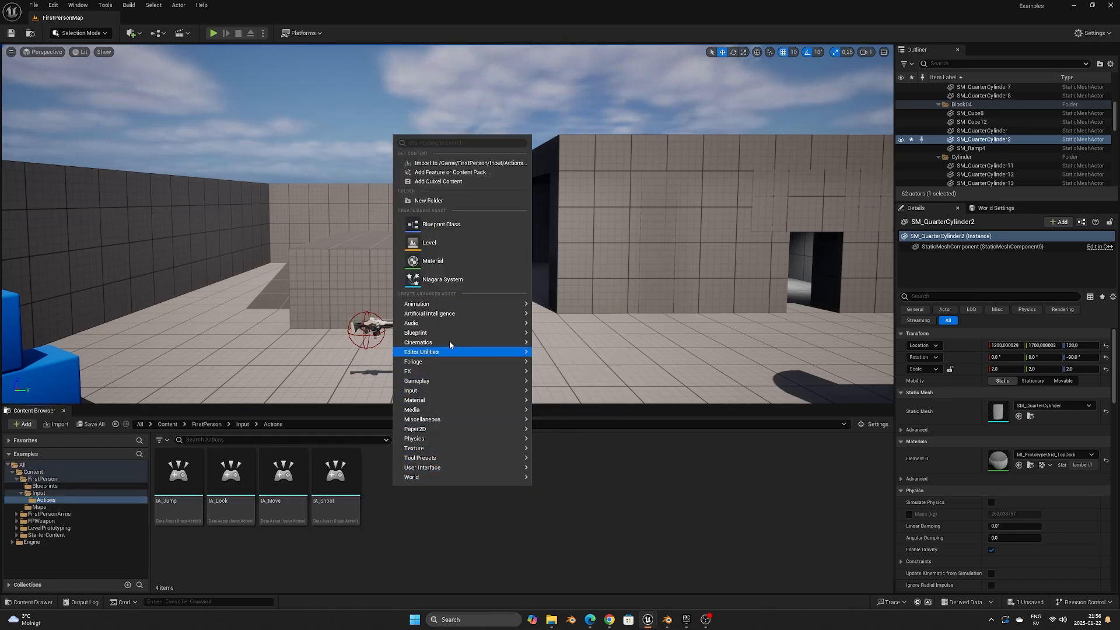
mouse_move(411, 391)
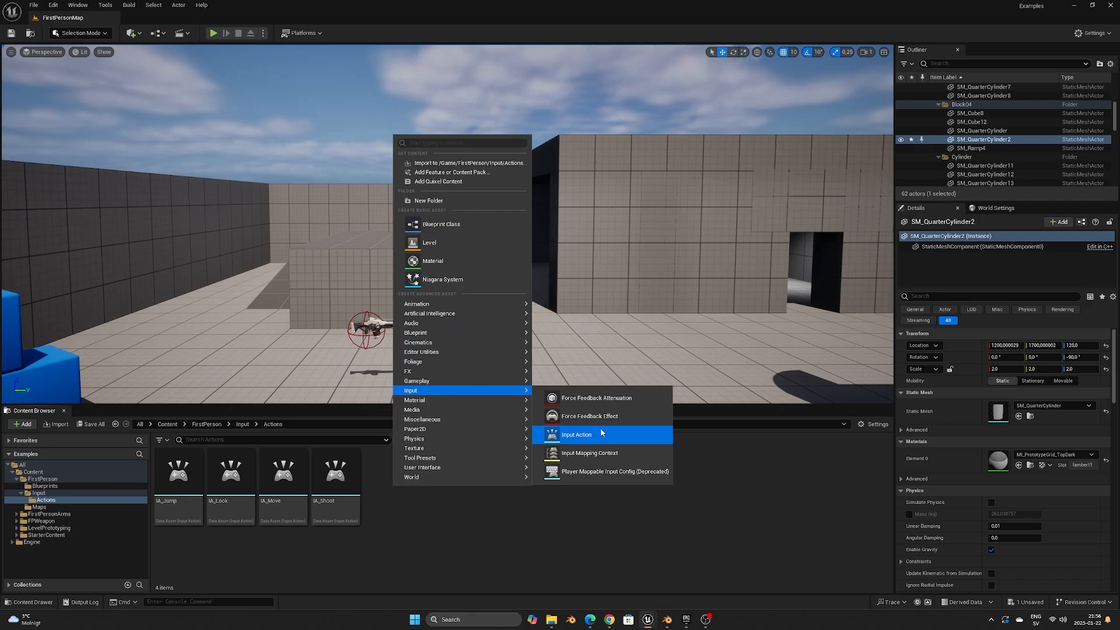
Step: Create the IA_Crouch input action, then select IMC_Default in the Input folder
click(576, 434)
text(IA_Crouch)
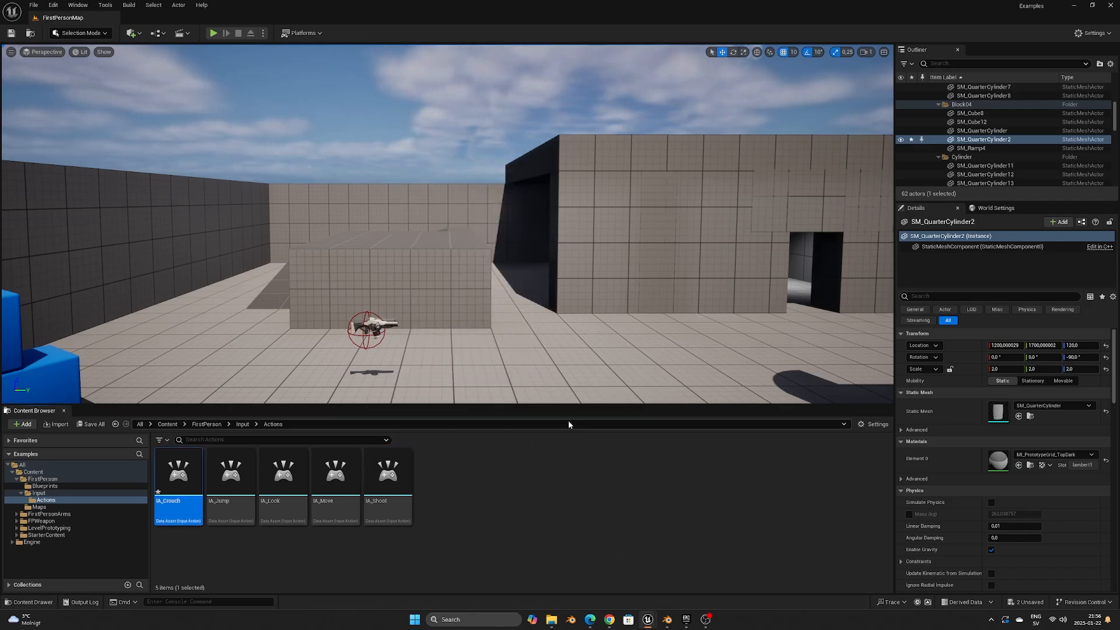
mouse_move(100, 505)
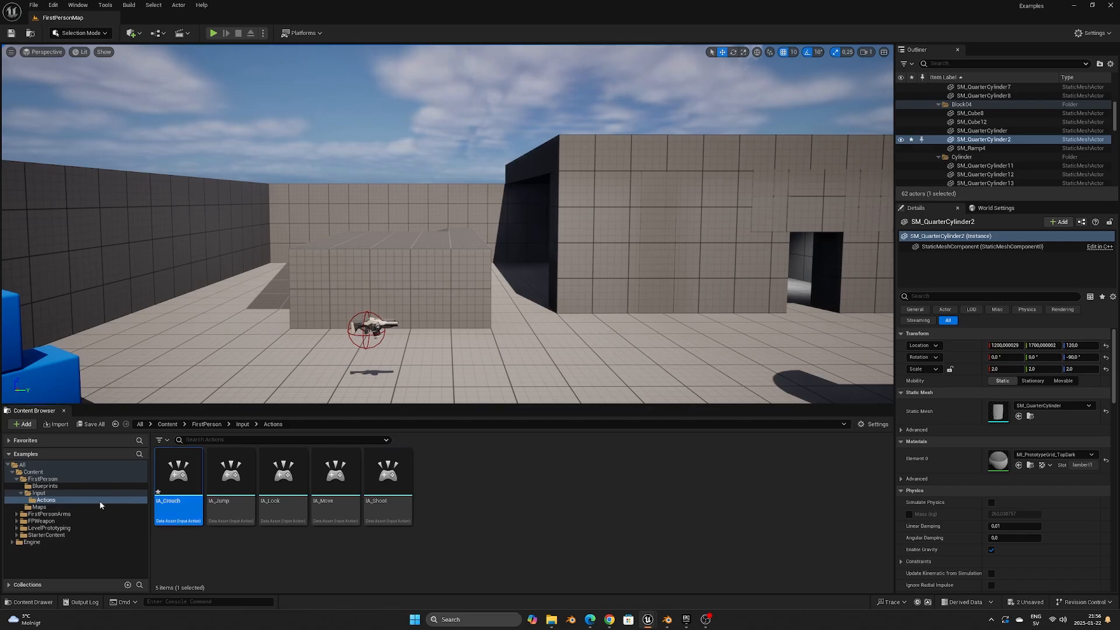
click(38, 493)
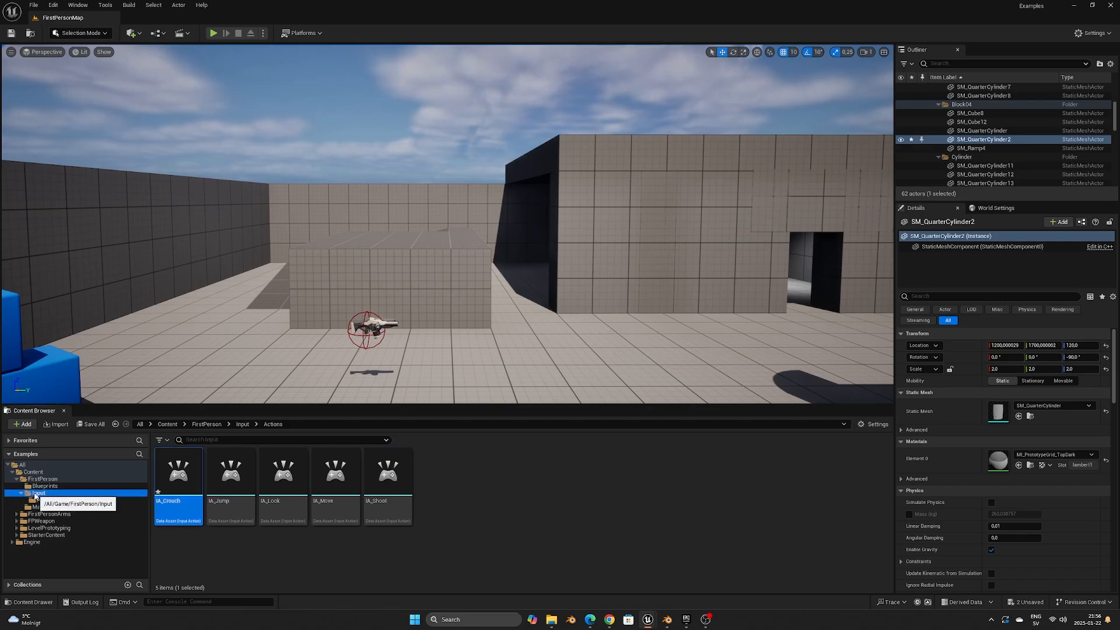
click(242, 423)
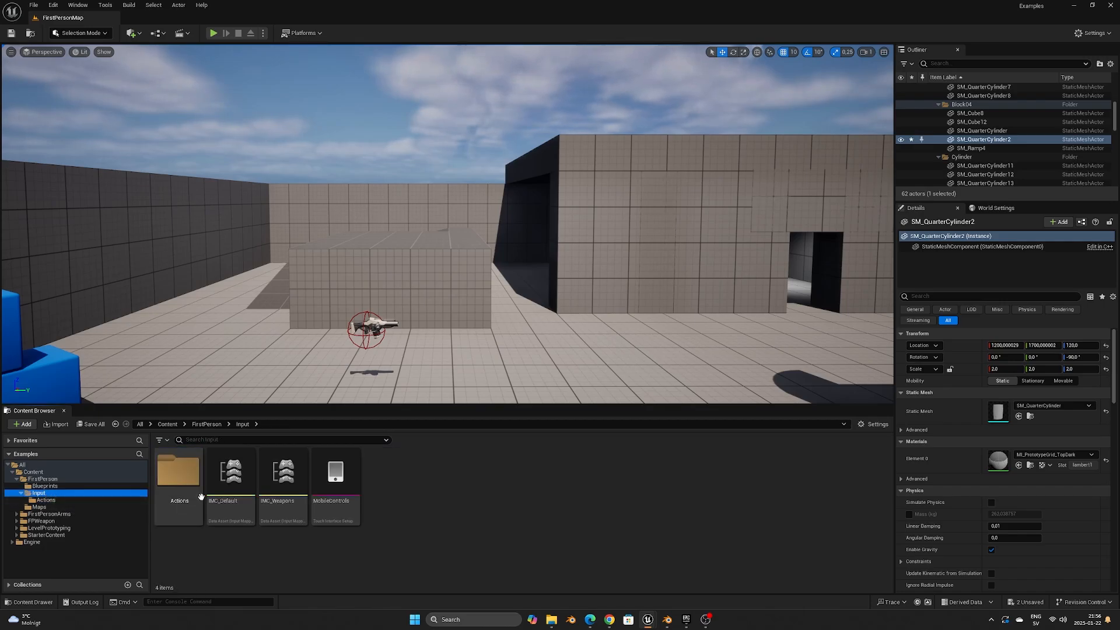
click(230, 472)
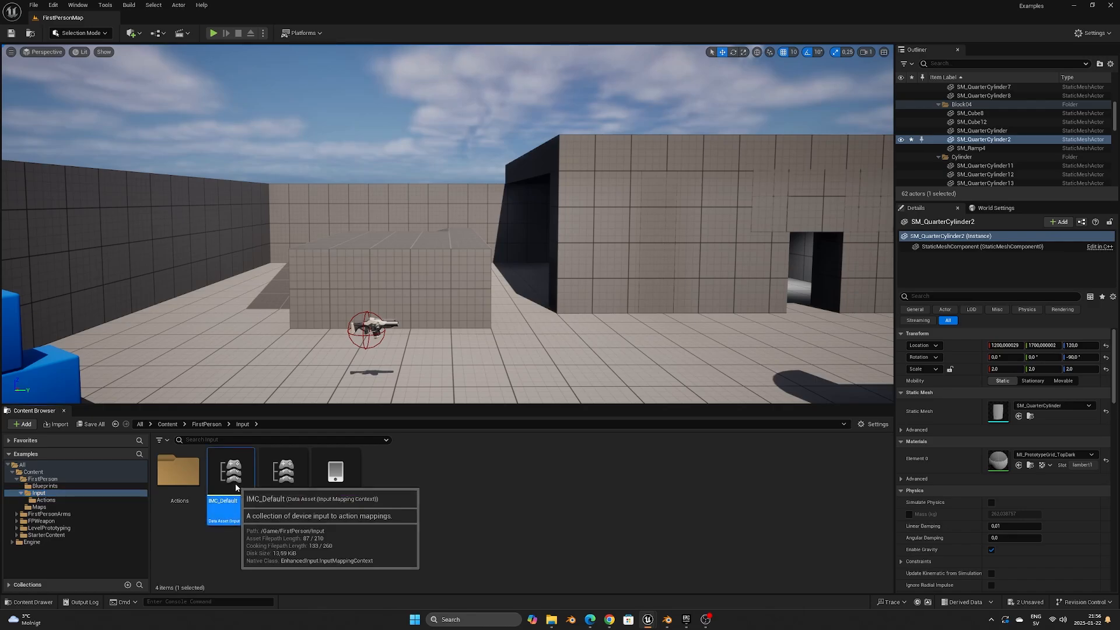
Step: Add an IA_Crouch mapping in IMC_Default and assign it the Left Ctrl key
double_click(230, 469)
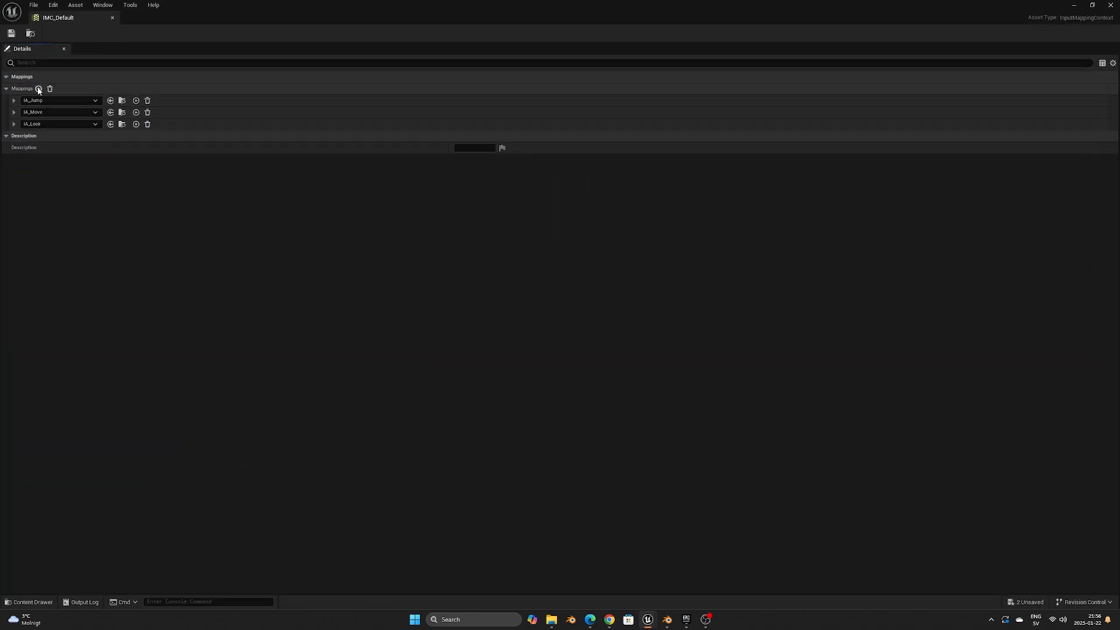
click(39, 89)
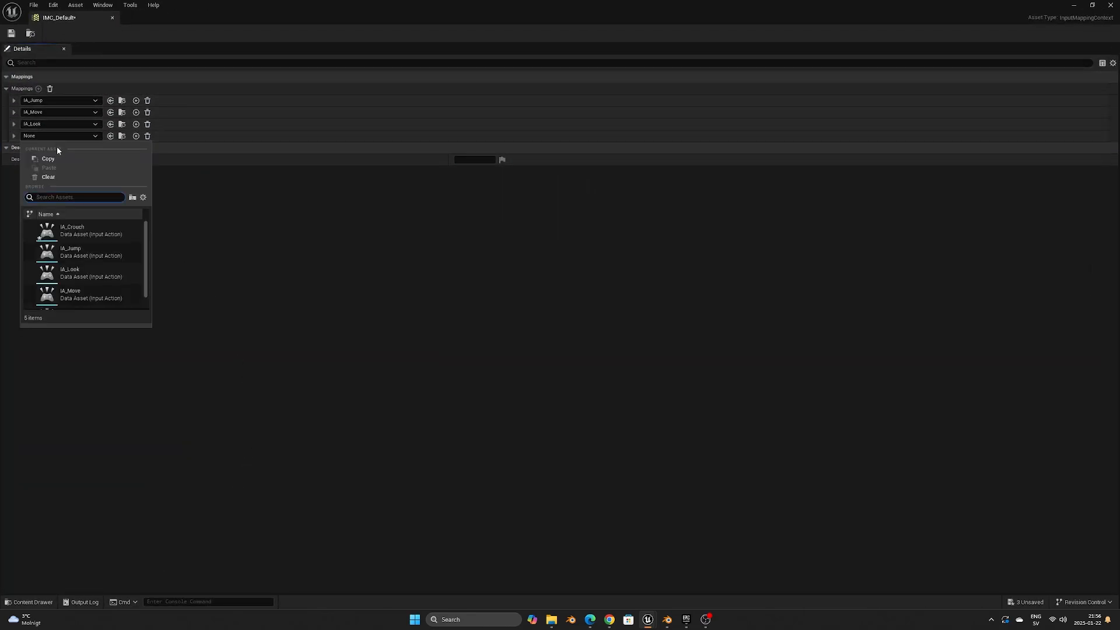
text(IA_C)
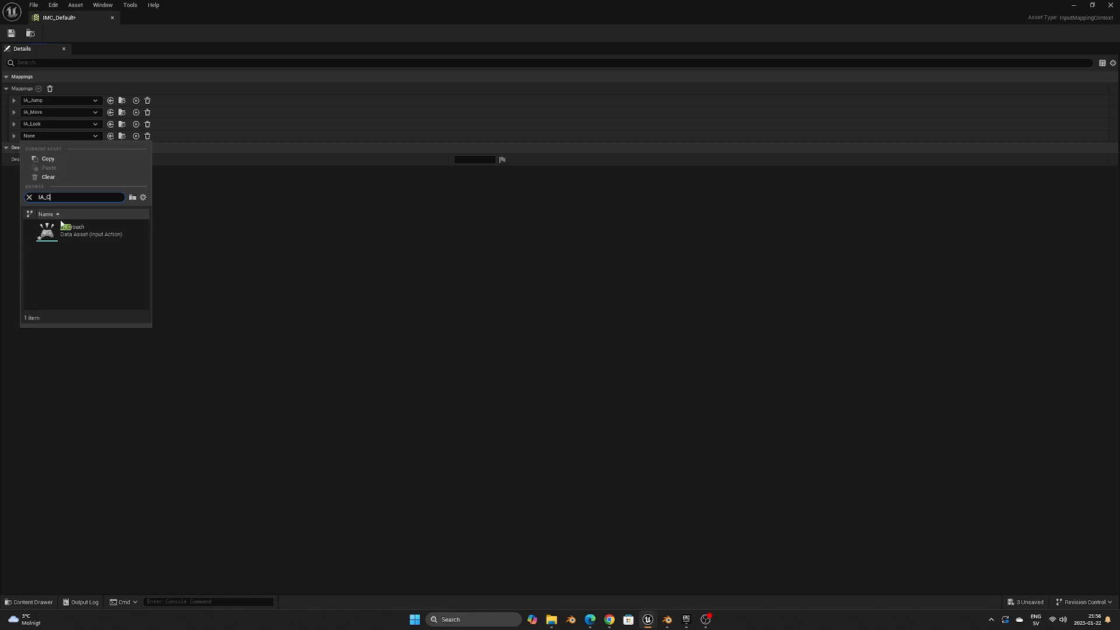
click(73, 231)
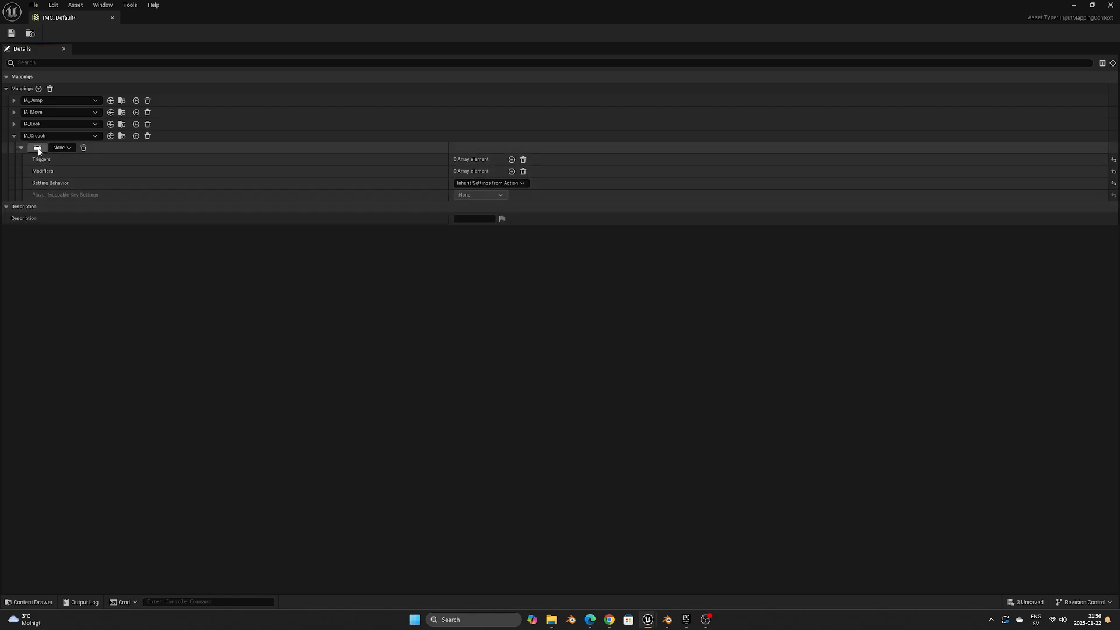
mouse_move(38, 148)
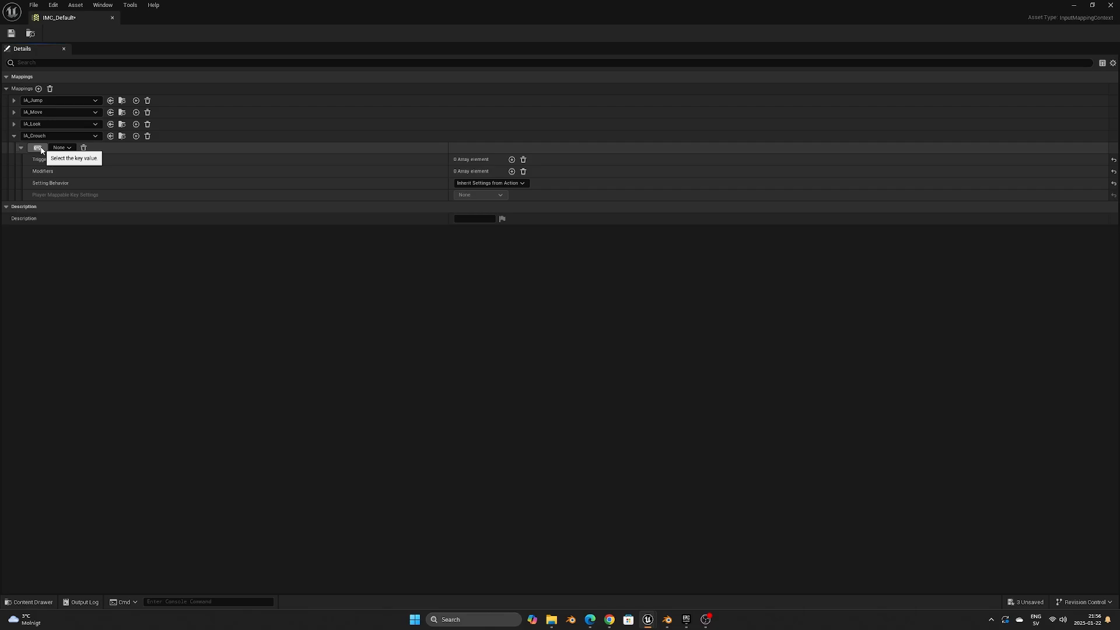
click(61, 148)
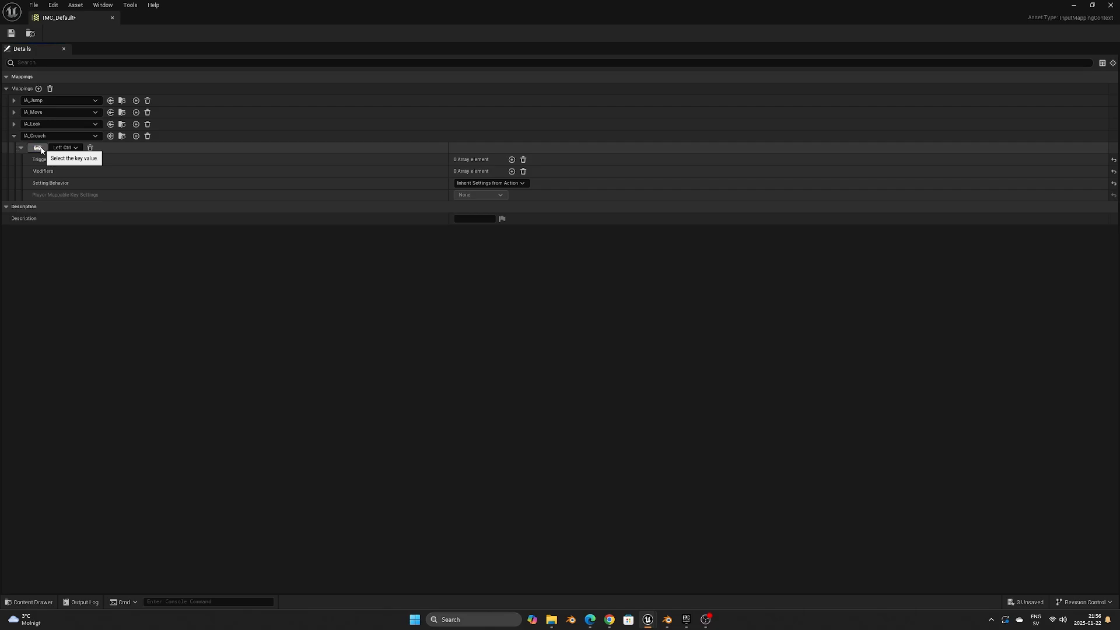
mouse_move(17, 48)
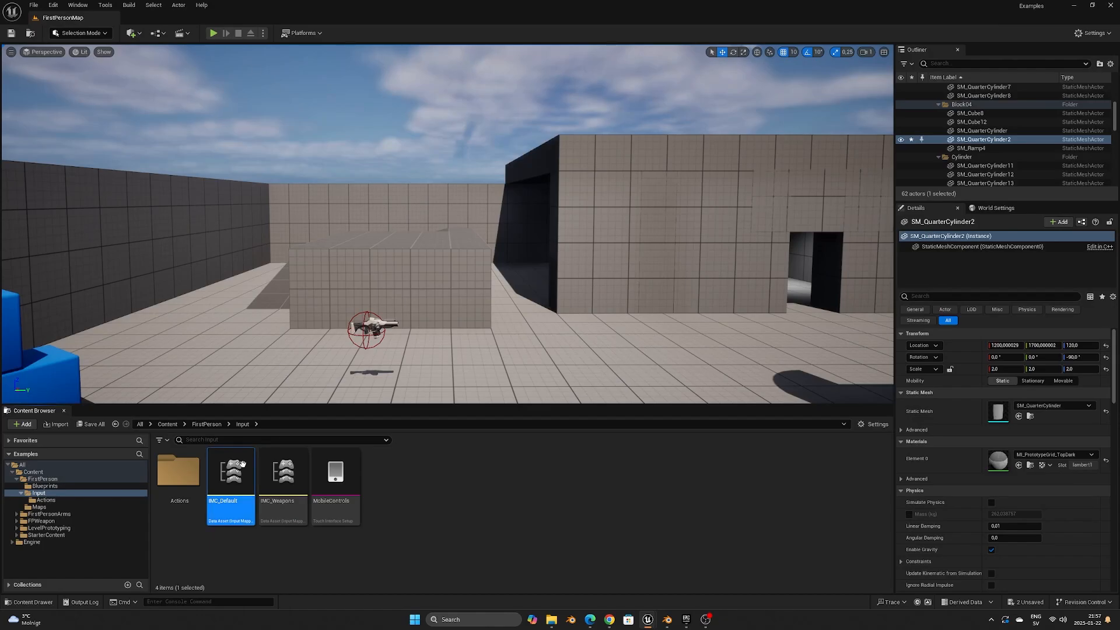
Step: Add a MovementSpeeds function to BP_FirstPersonCharacter, starting with a Sequence node
click(43, 478)
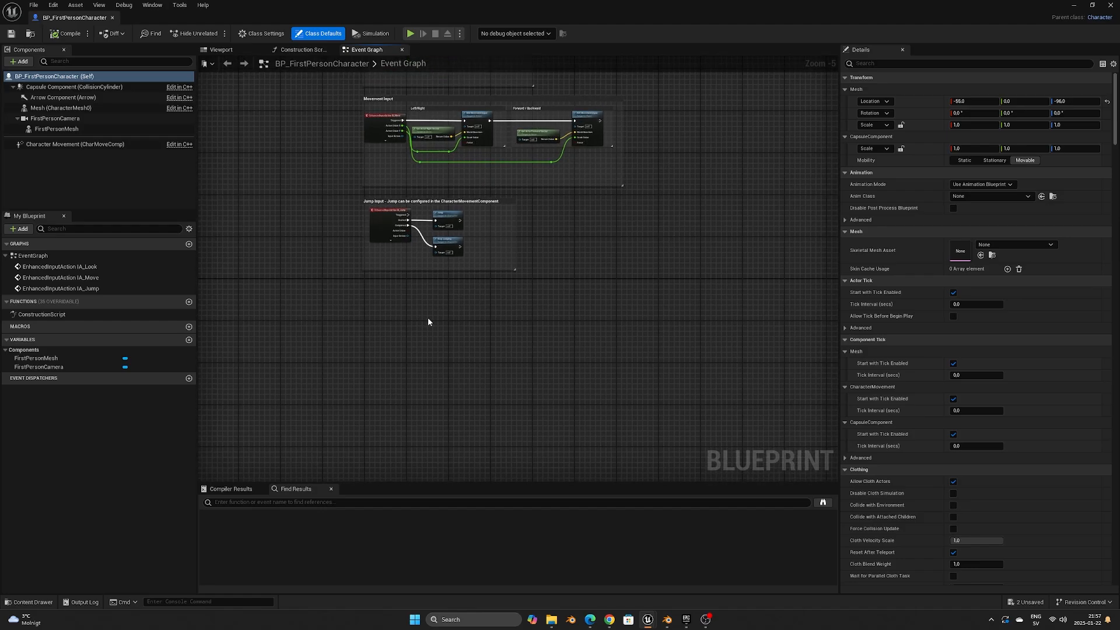
mouse_move(397, 309)
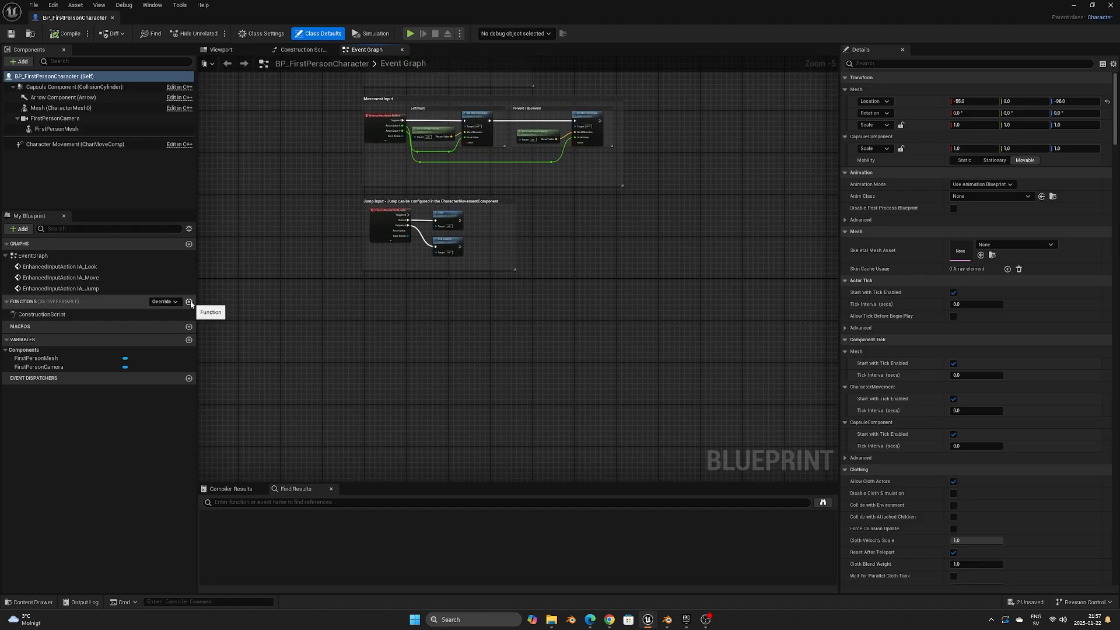
click(189, 301)
text(MovementSpeeds)
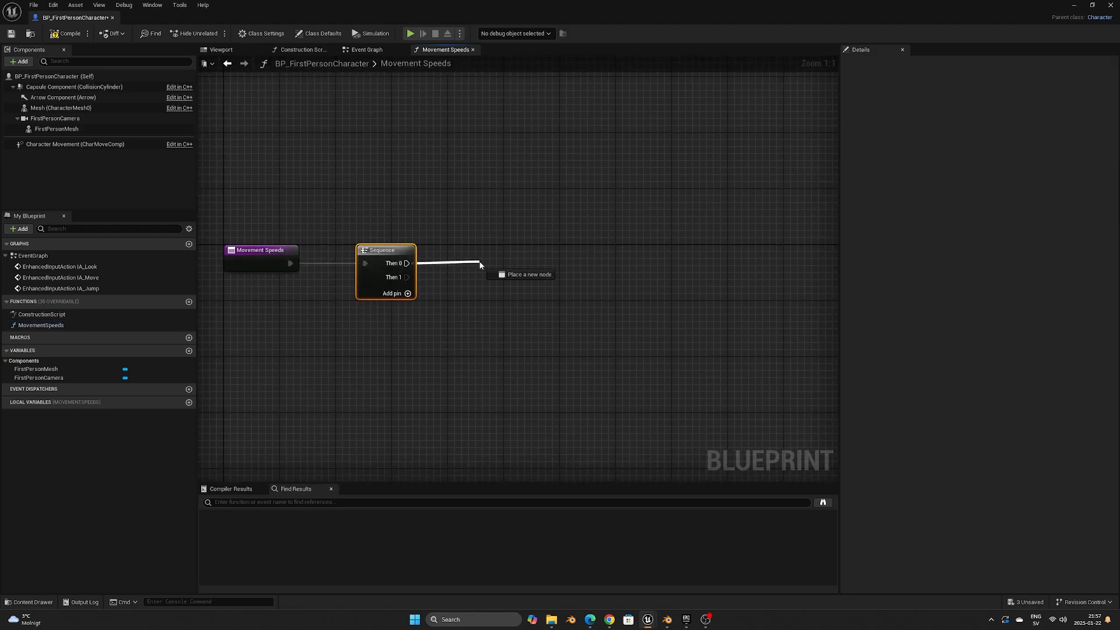
Step: Connect a Branch to Sequence Then 0 and create Boolean variable IsCrouching?
click(480, 265)
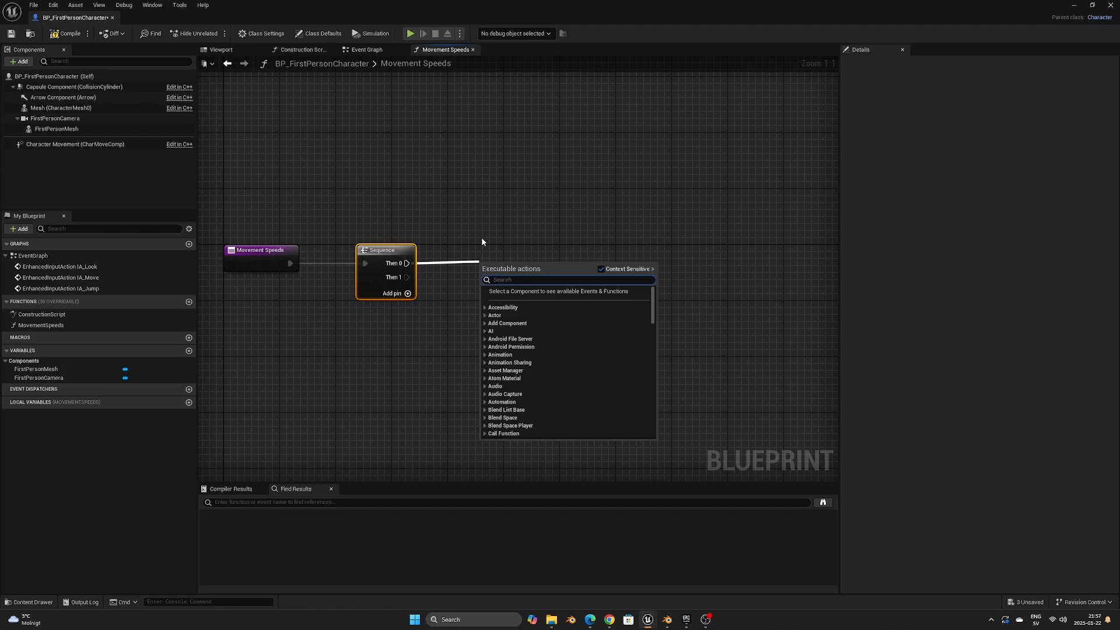
text(branch)
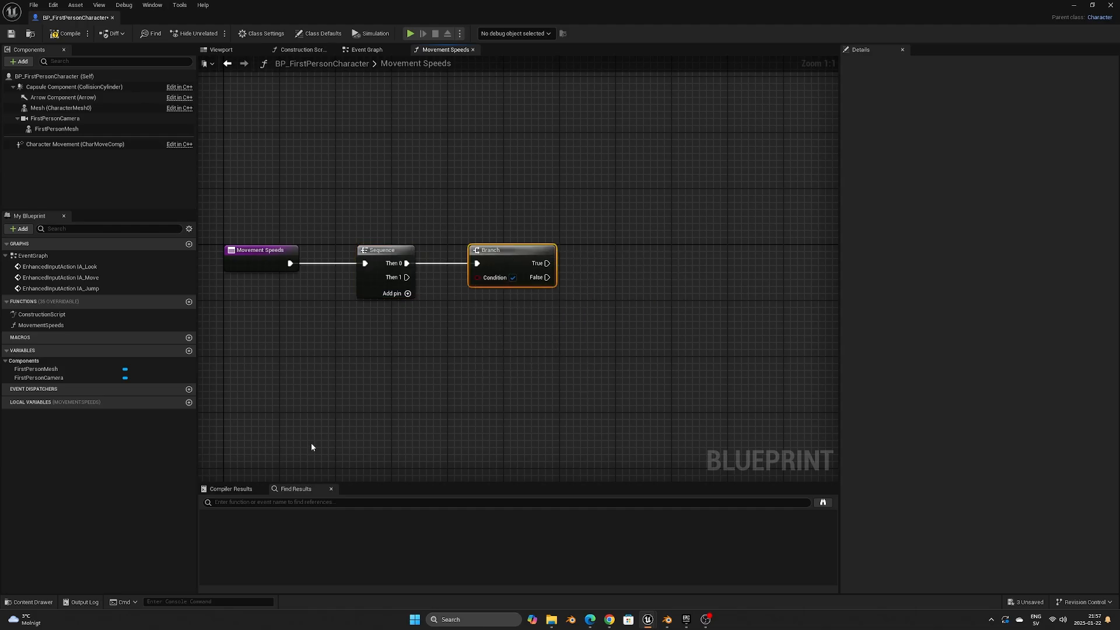
mouse_move(189, 350)
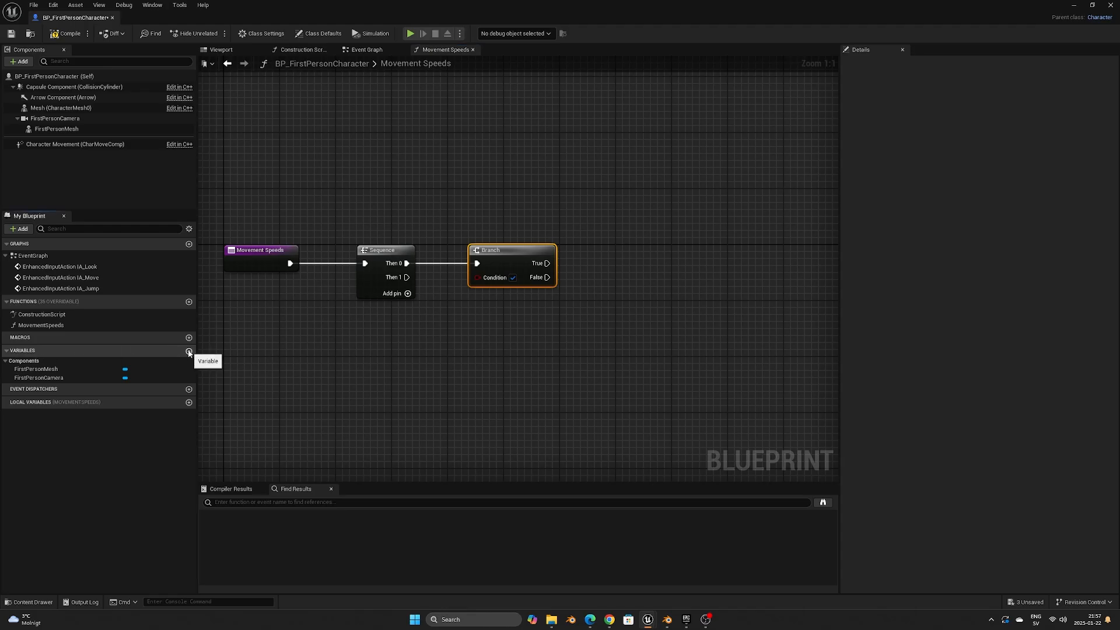
click(188, 350)
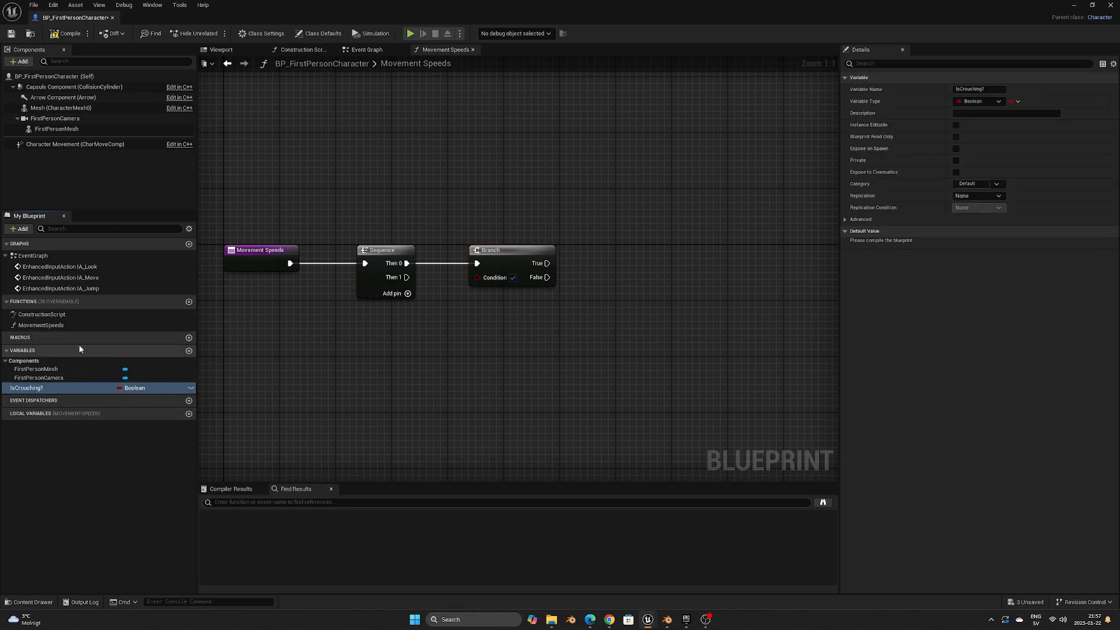
mouse_move(485, 277)
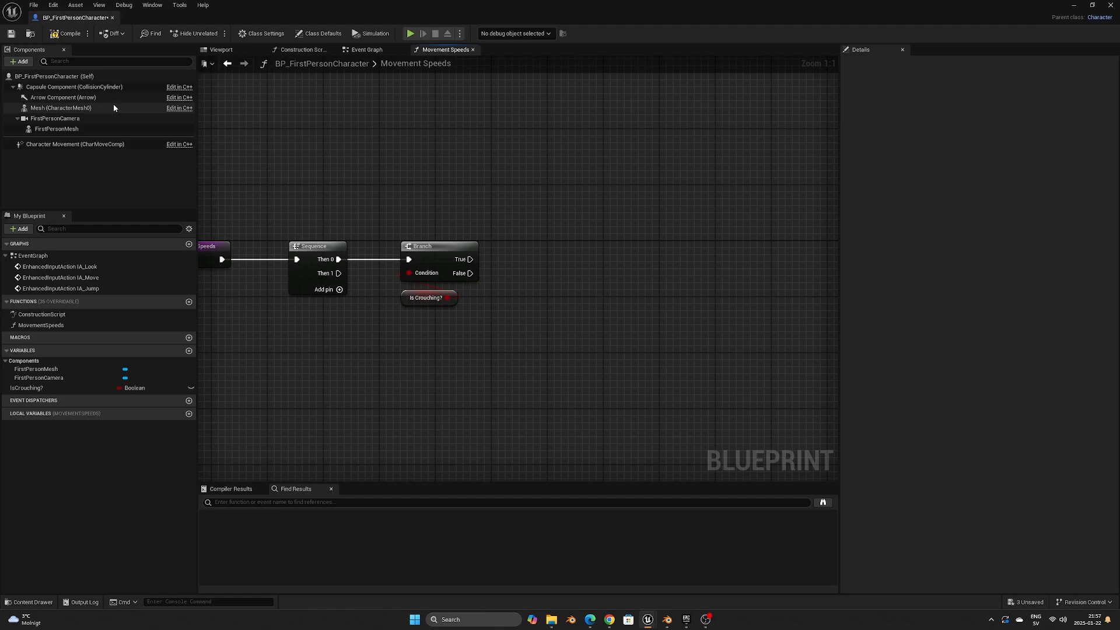
Step: Search Character Movement's actions for 'walk speed' to find Set Max Walk Speed
click(74, 143)
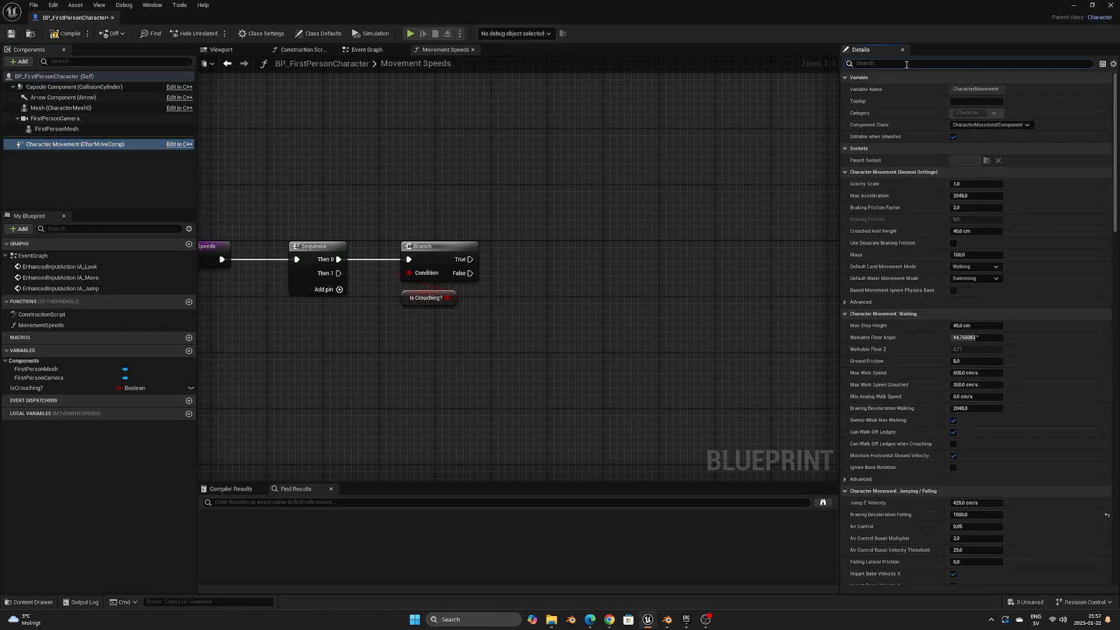
text(walk speed)
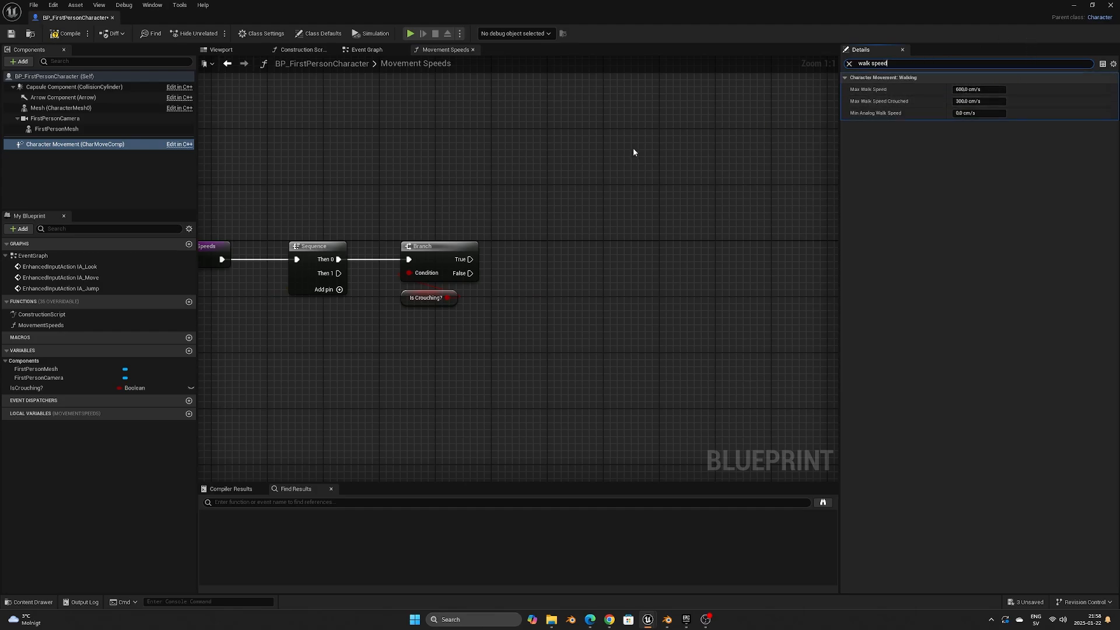
mouse_move(468, 259)
text(set max w)
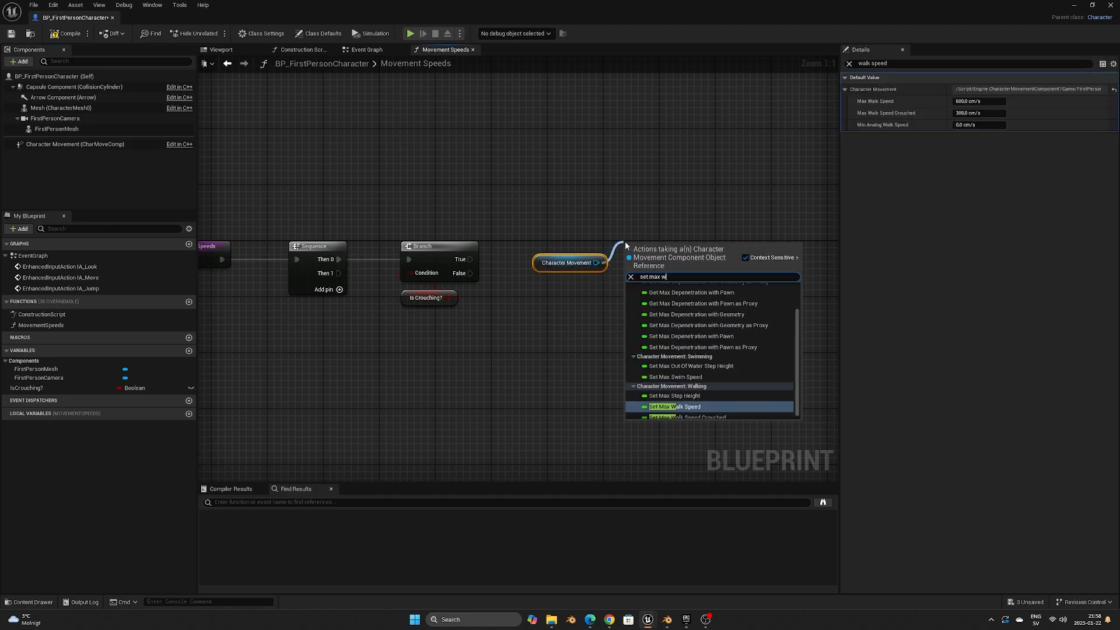
Step: Set Max Walk Speed to 300 on Branch True and 600 on False, then save
click(675, 407)
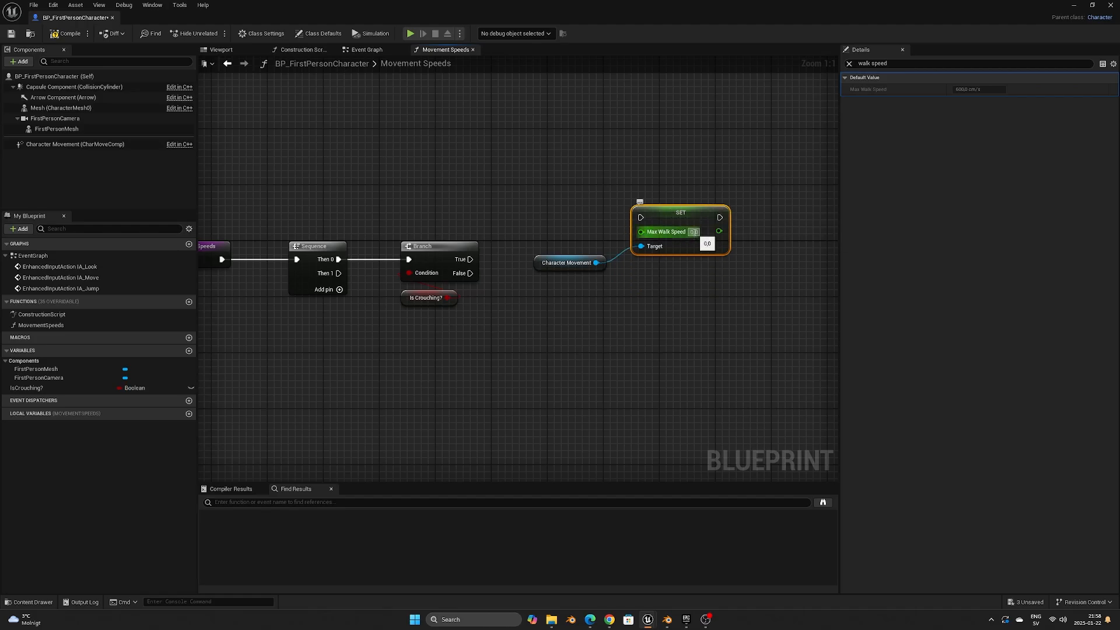
mouse_move(699, 218)
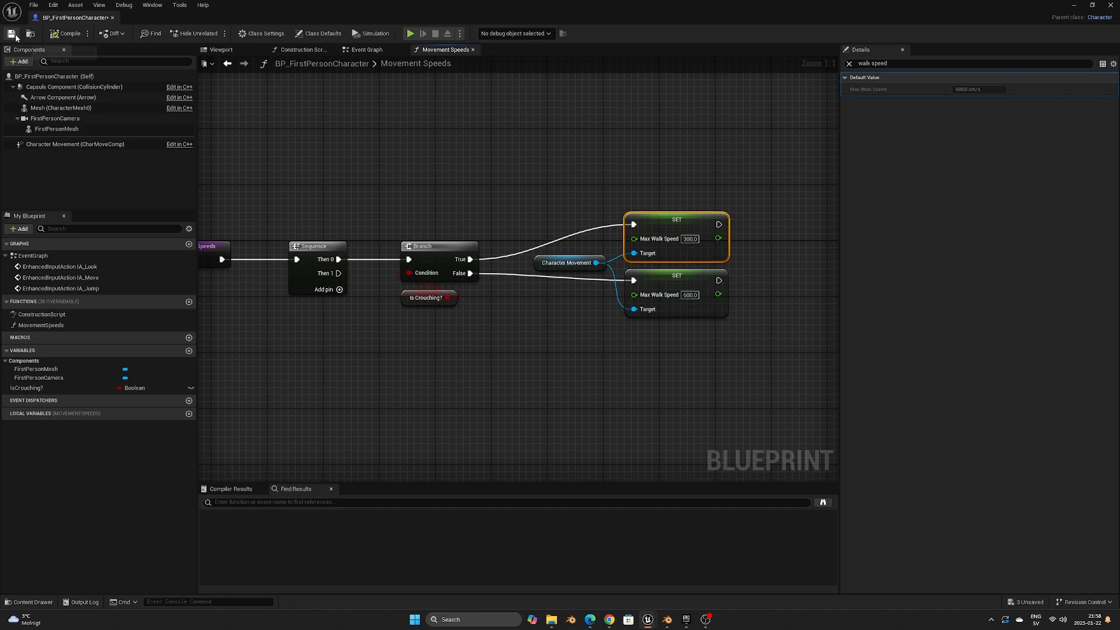
click(366, 49)
text(IA_Crou)
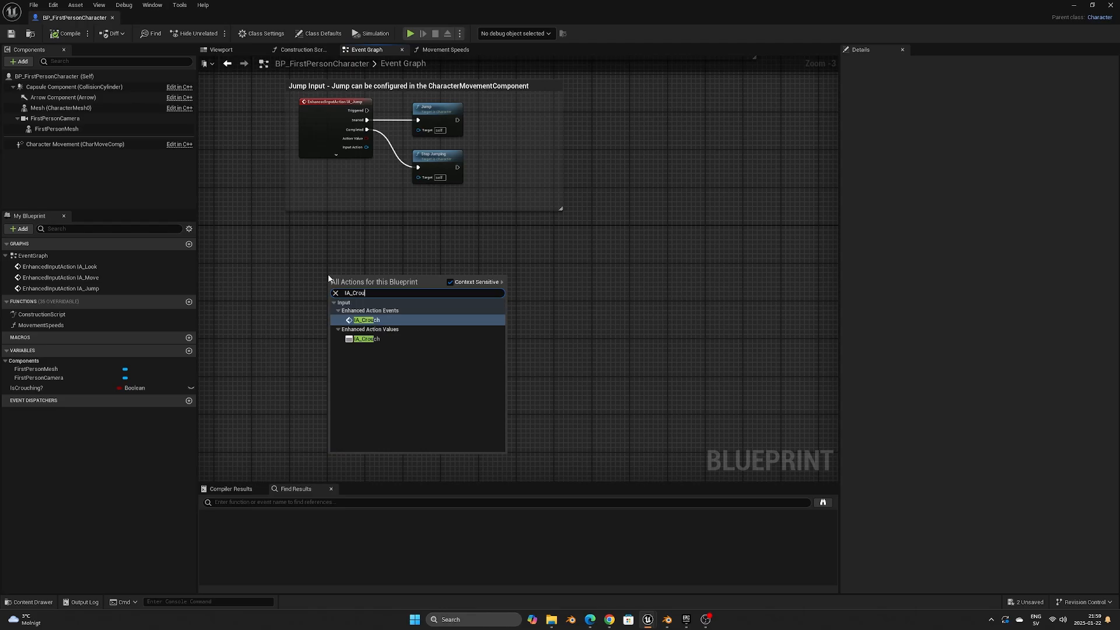
Step: Add an IA_Crouch event setting IsCrouching? true on Started, false on Completed
click(366, 319)
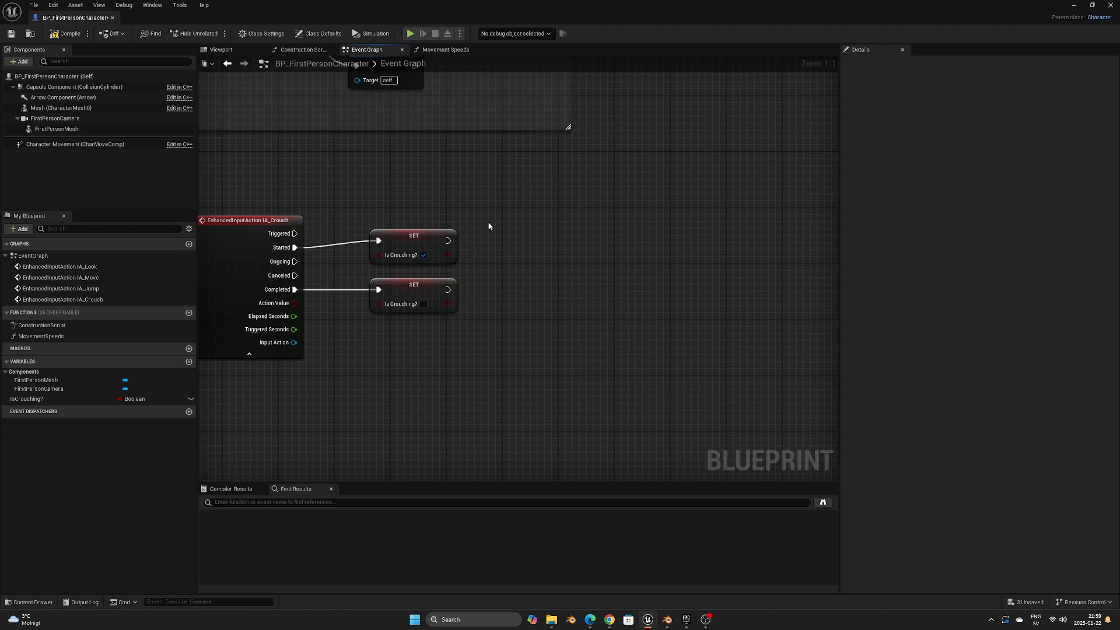
Step: Call Movement Speeds after both setters and add a TL_Crouch timeline after the first
click(40, 336)
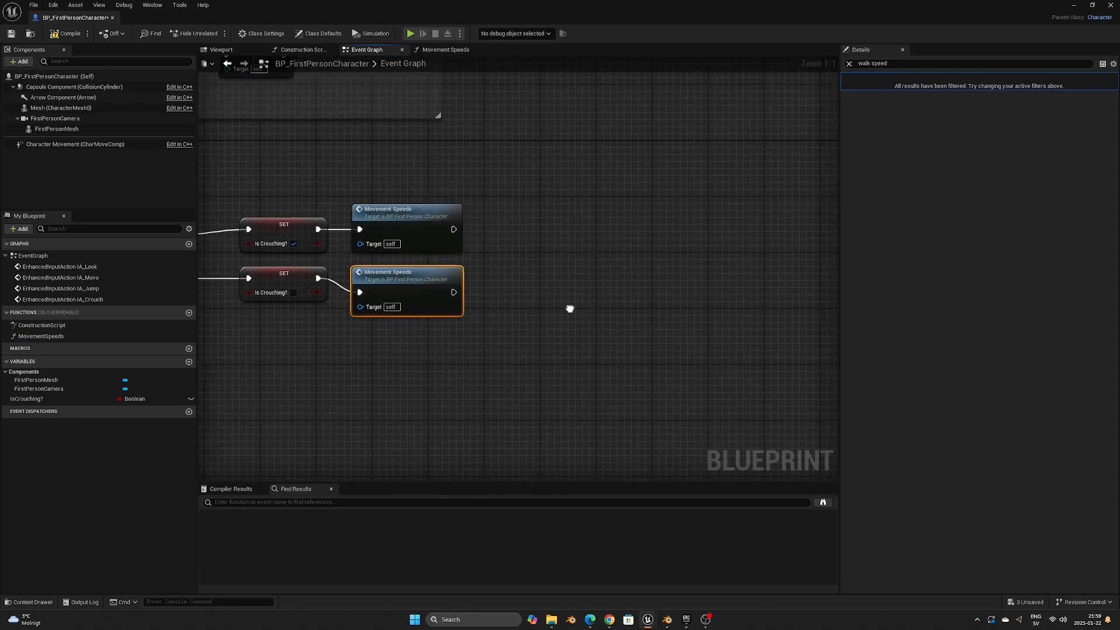
mouse_move(569, 312)
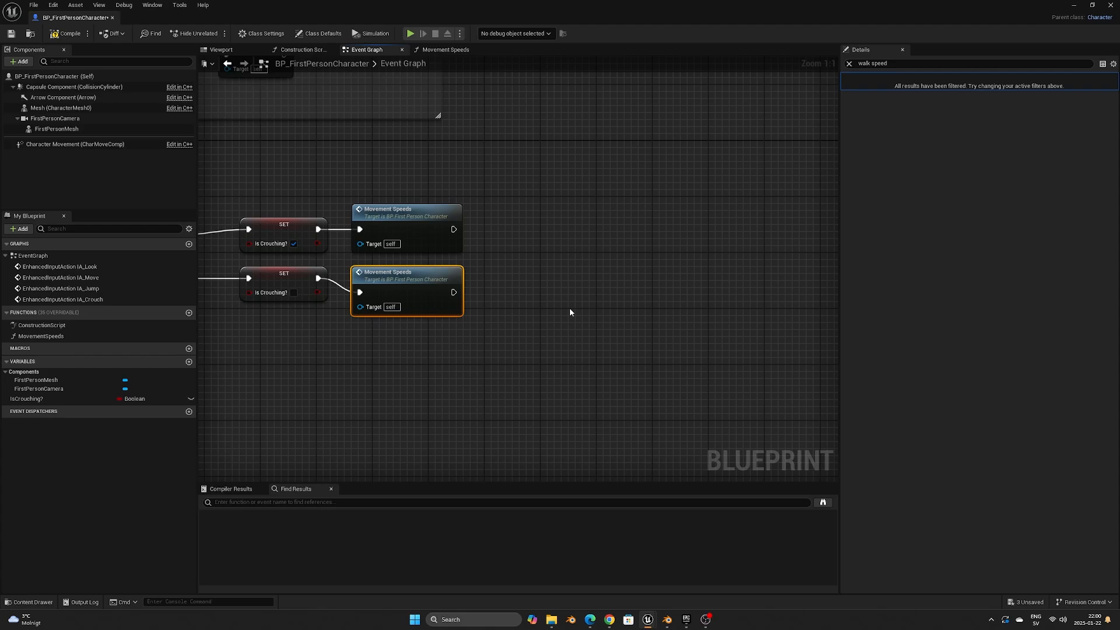
mouse_move(453, 230)
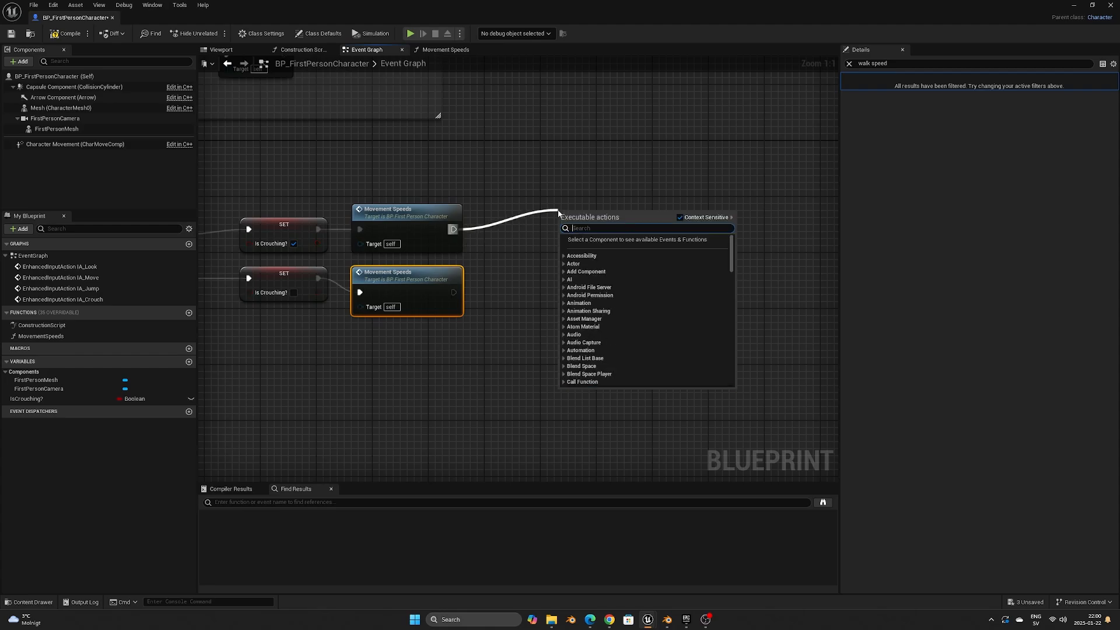
text(timeline)
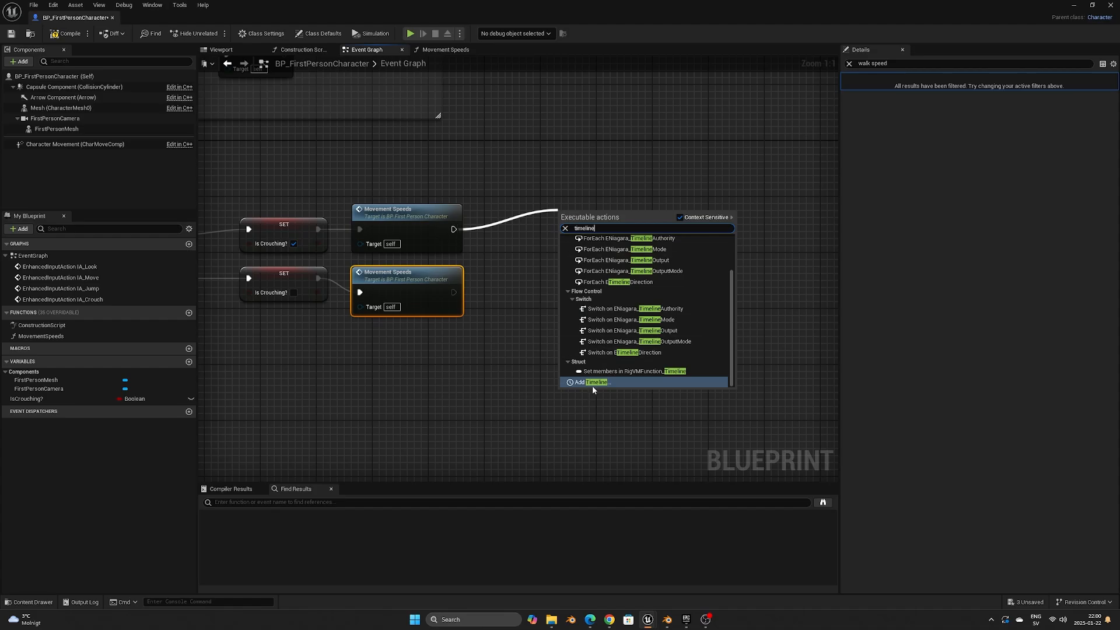
click(585, 382)
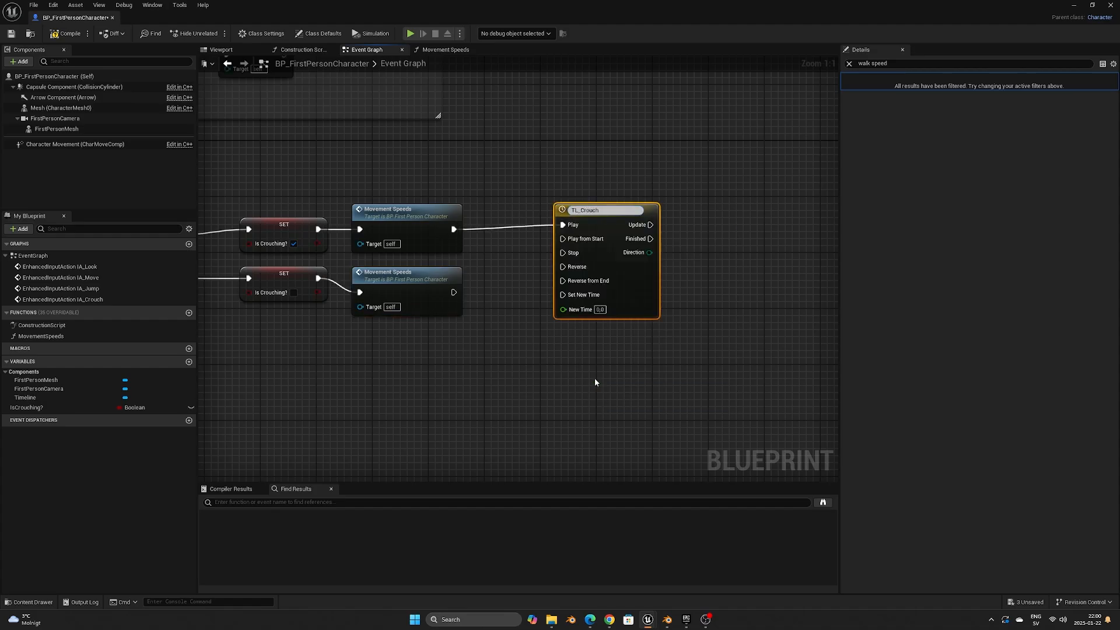
mouse_move(611, 210)
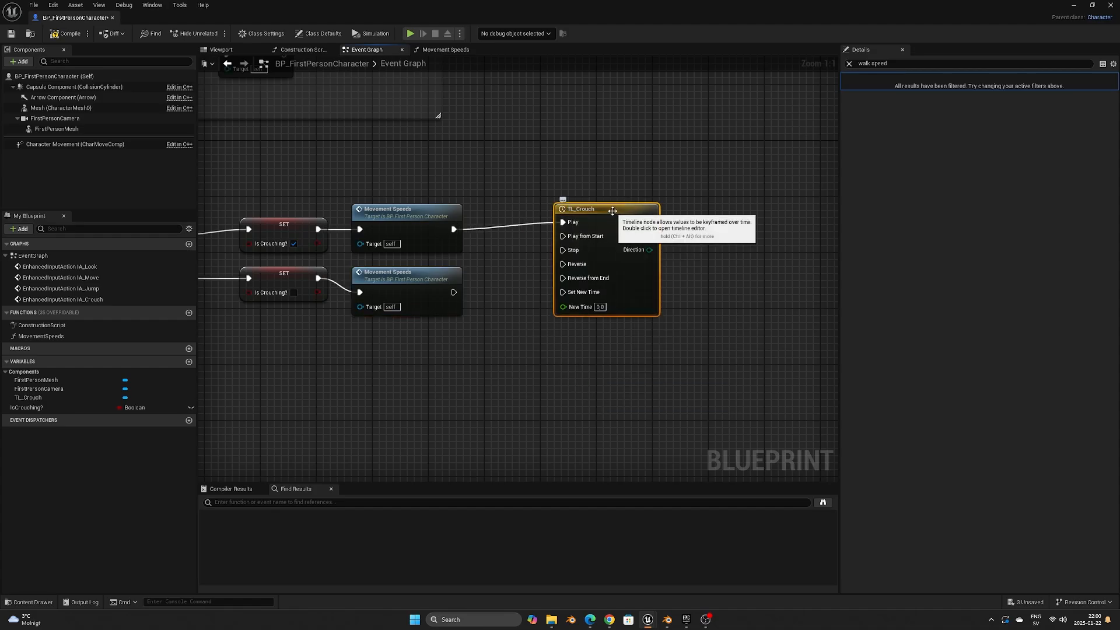
Step: Set TL_Crouch's length to 0.50 with Use Last Keyframe enabled
double_click(584, 209)
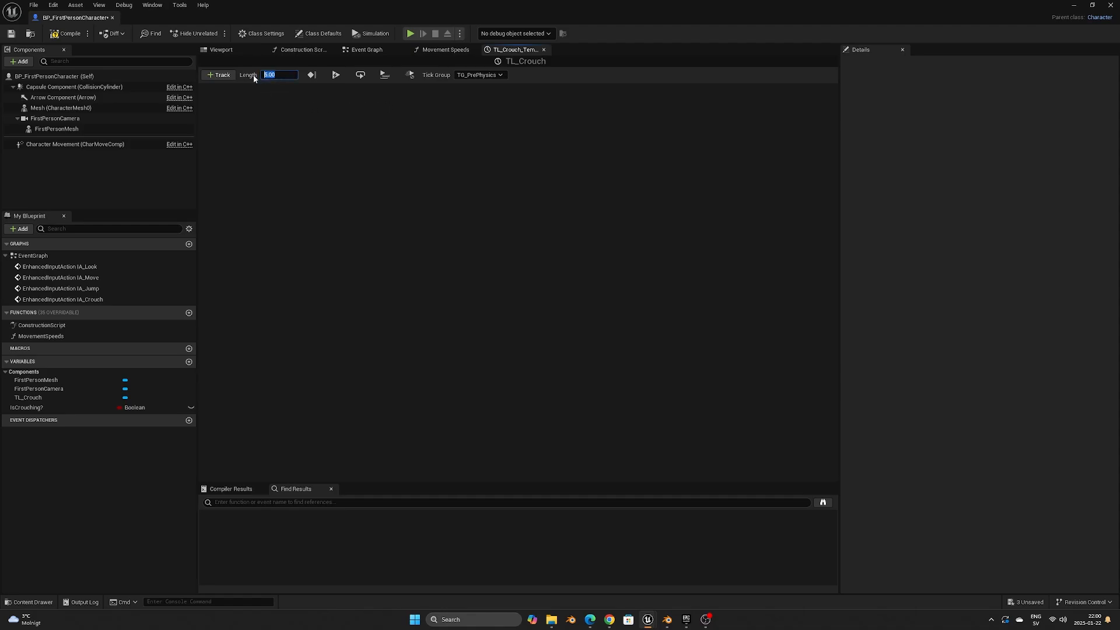
text(0.50)
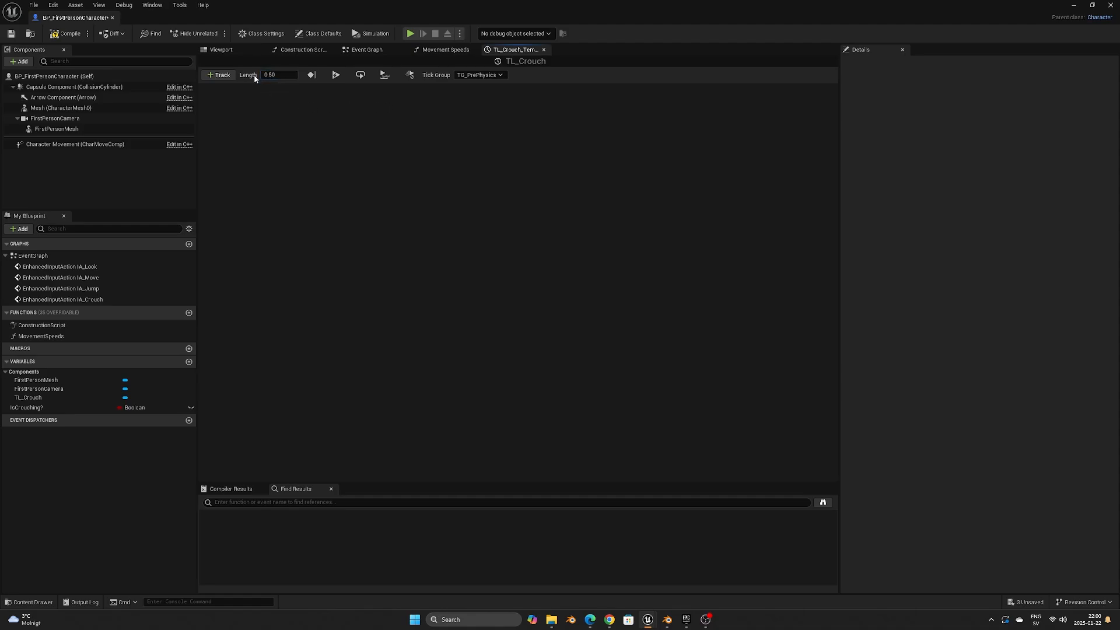
click(310, 74)
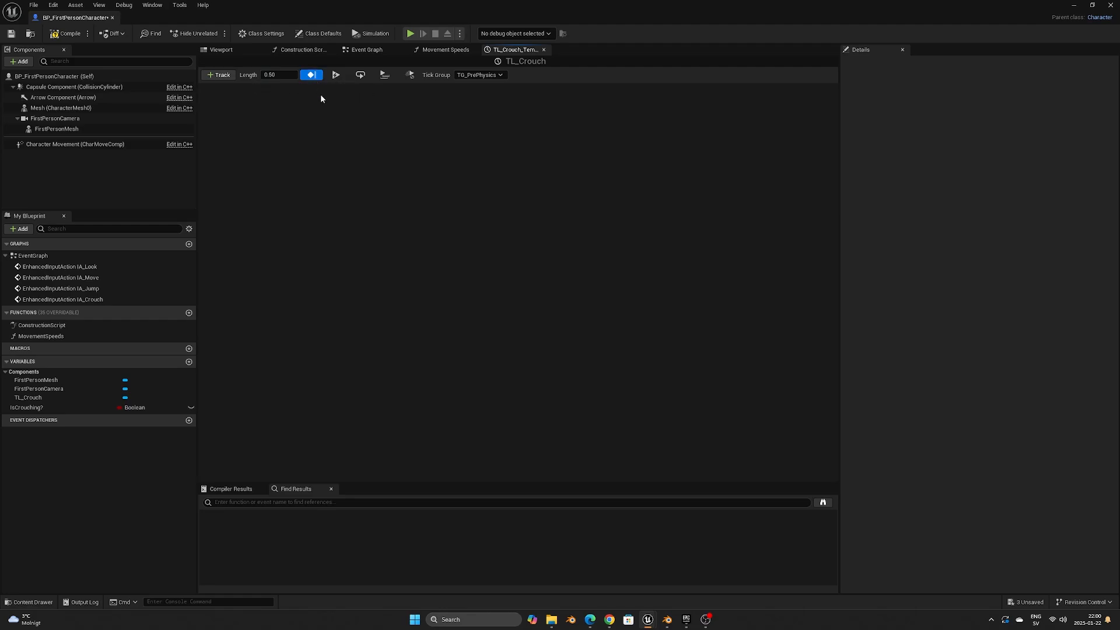
mouse_move(220, 75)
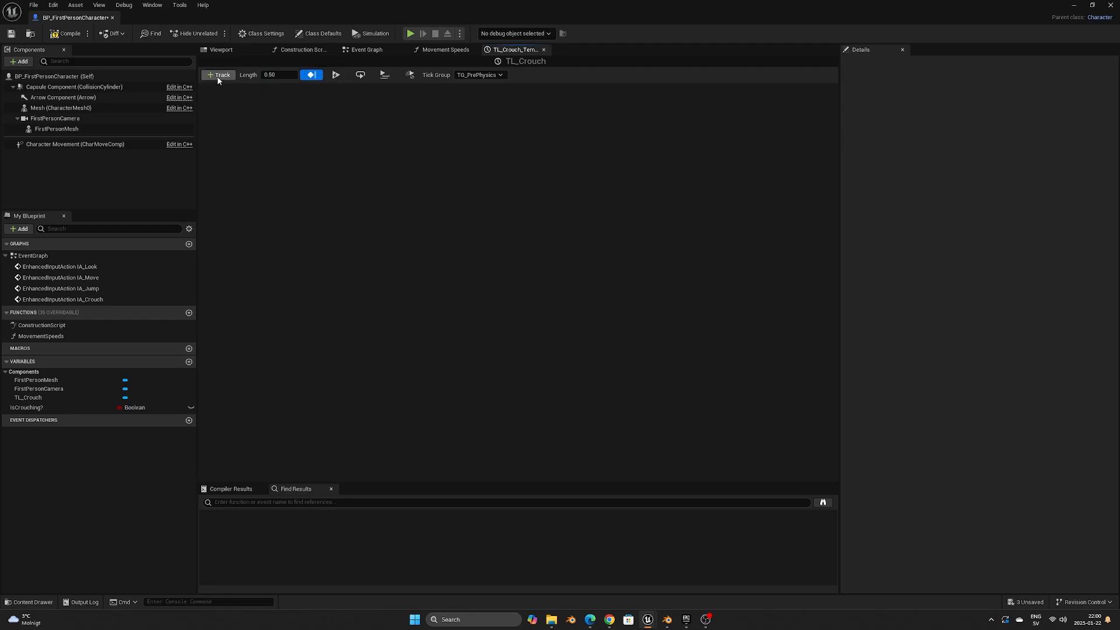
Step: Add a float track with keys at (0,0) and (0.5,1)
click(219, 74)
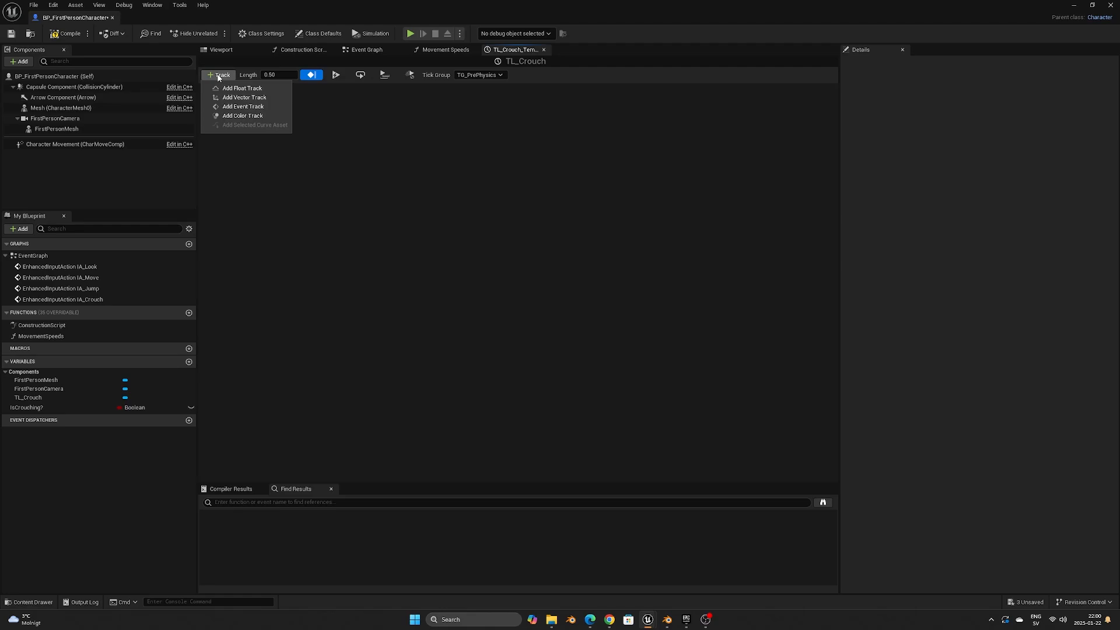
click(242, 88)
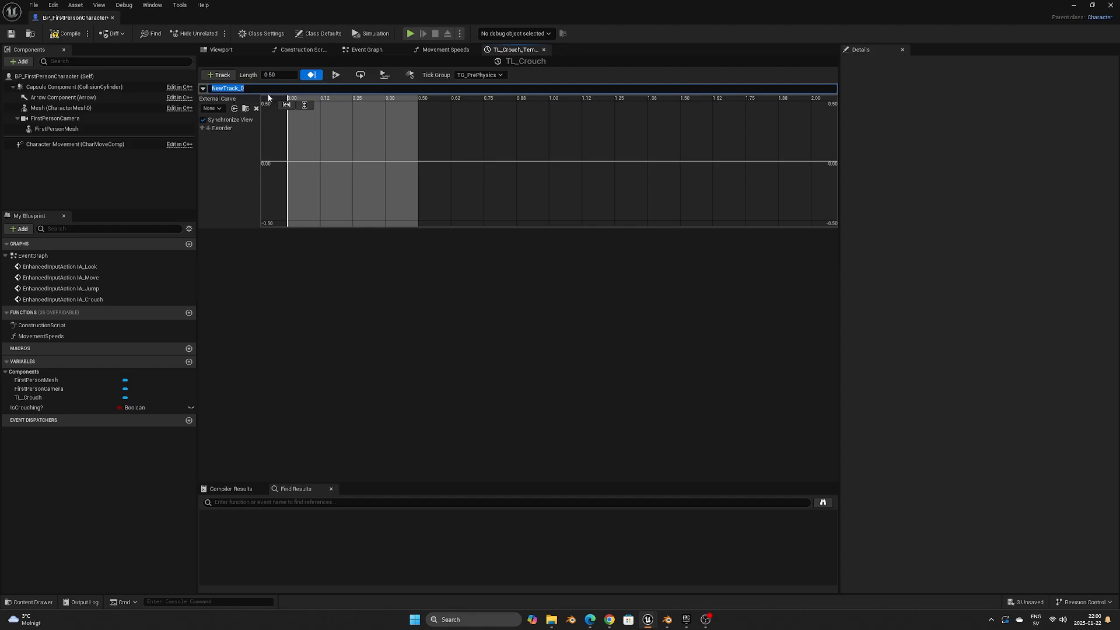
right_click(297, 162)
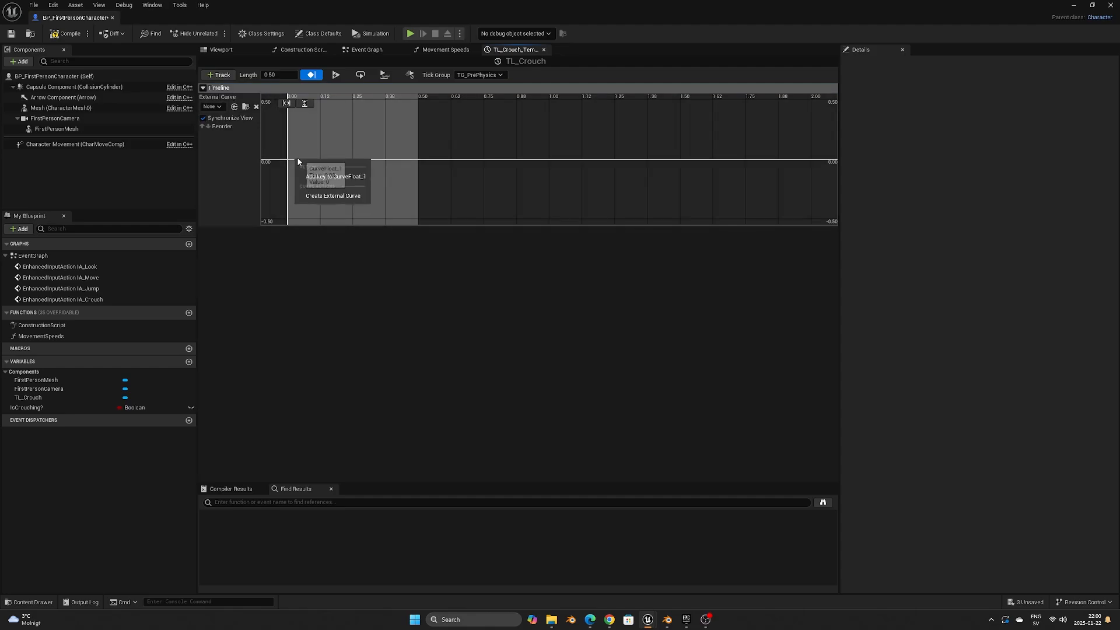
click(334, 177)
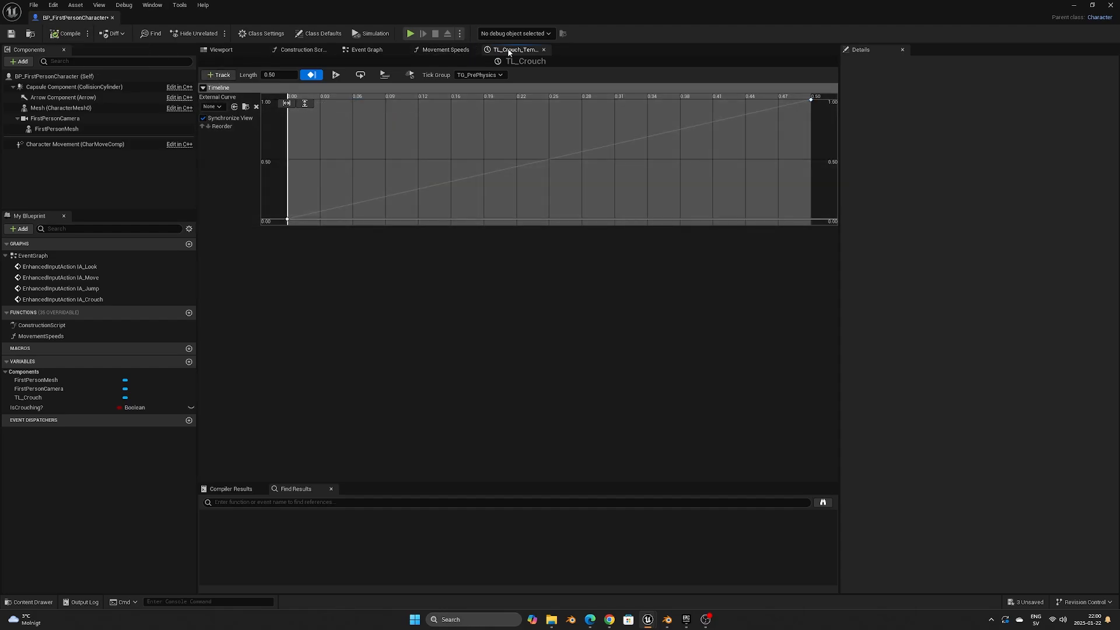
Step: Drive Set Capsule Half Height from a 96-to-45 Lerp on TL_Crouch Update
click(366, 49)
text(lerp)
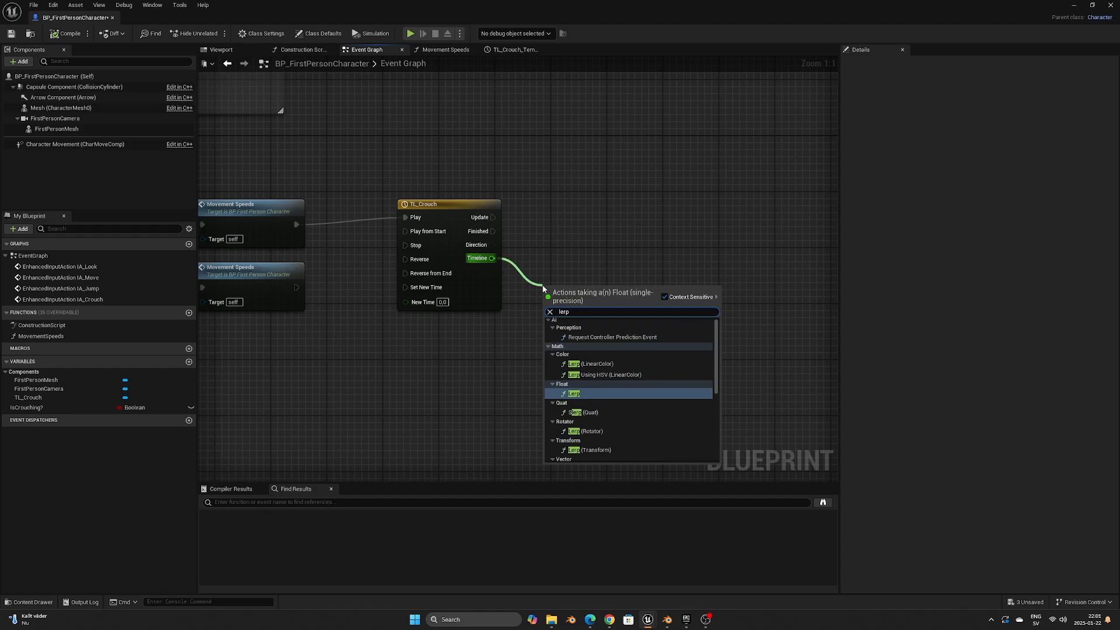
click(573, 392)
text(set capsul)
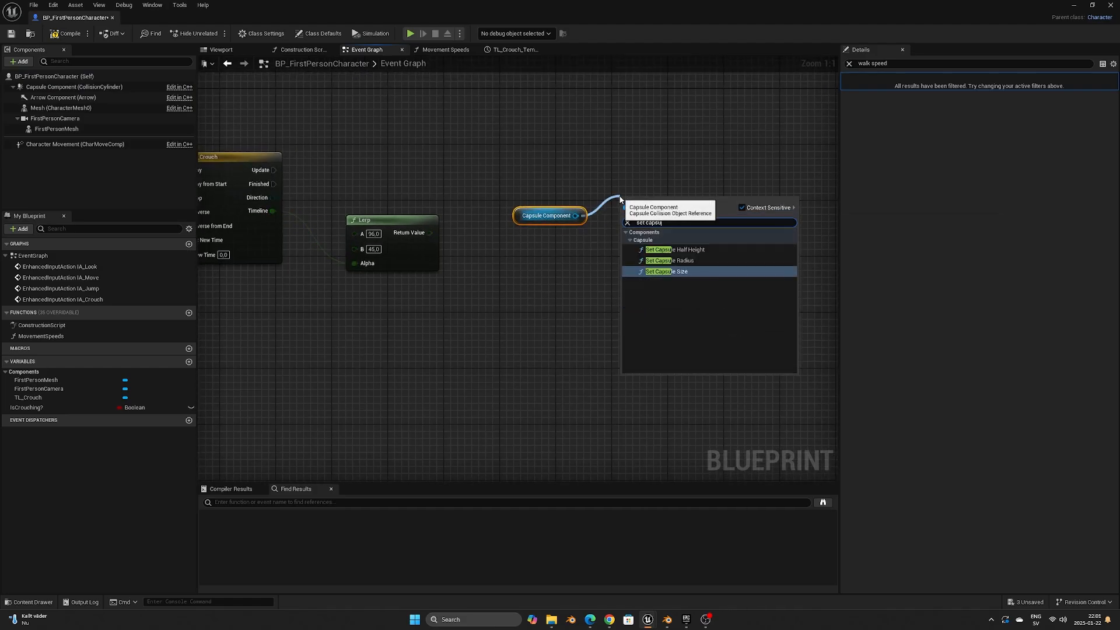
click(673, 250)
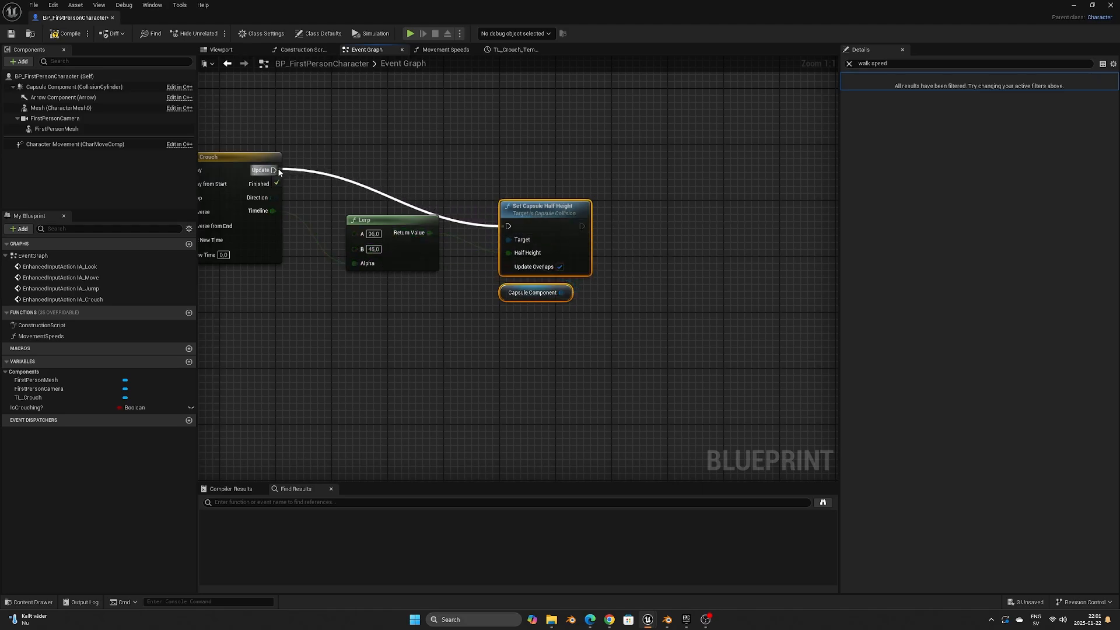
mouse_move(560, 199)
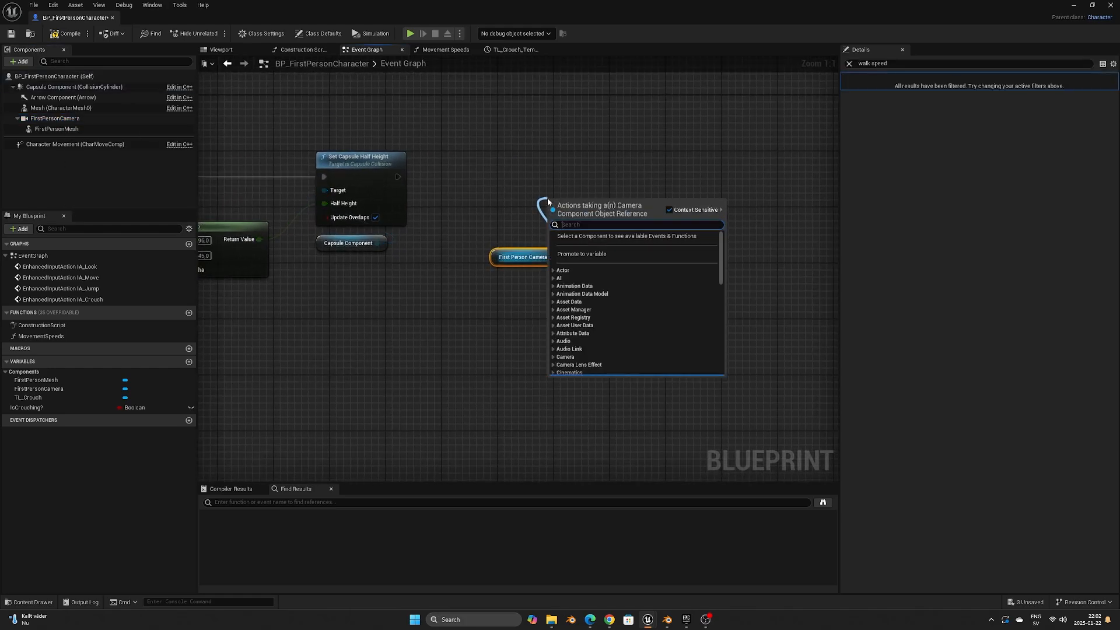
Step: Set the First Person Camera's relative location, feeding Lerp times 0.67 into split New Location Z
text(set rela)
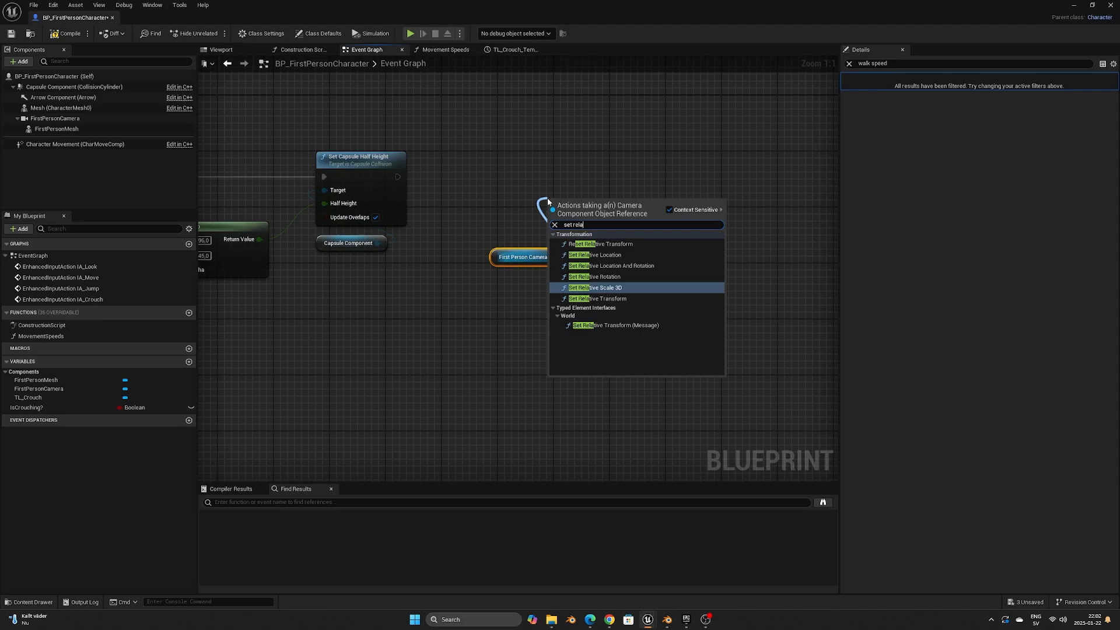
mouse_move(595, 255)
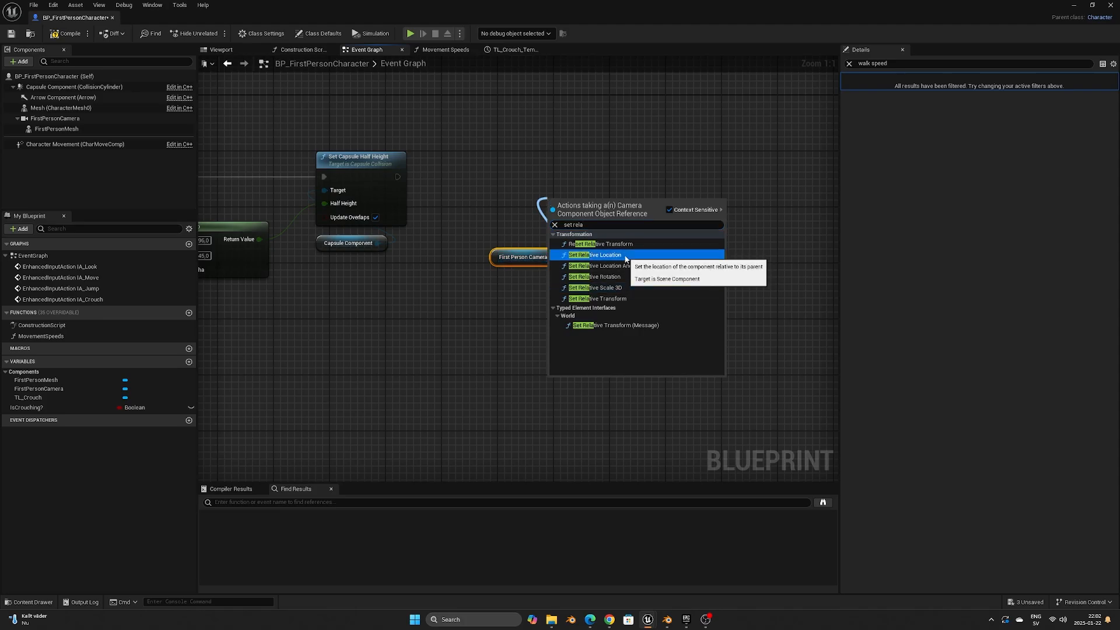
click(596, 254)
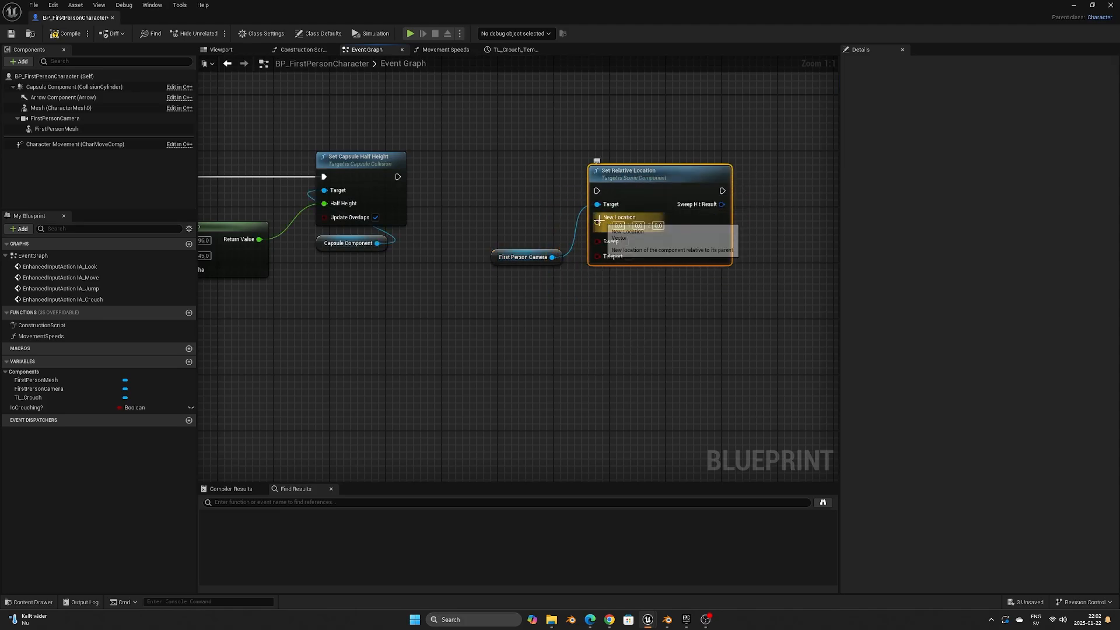
right_click(619, 217)
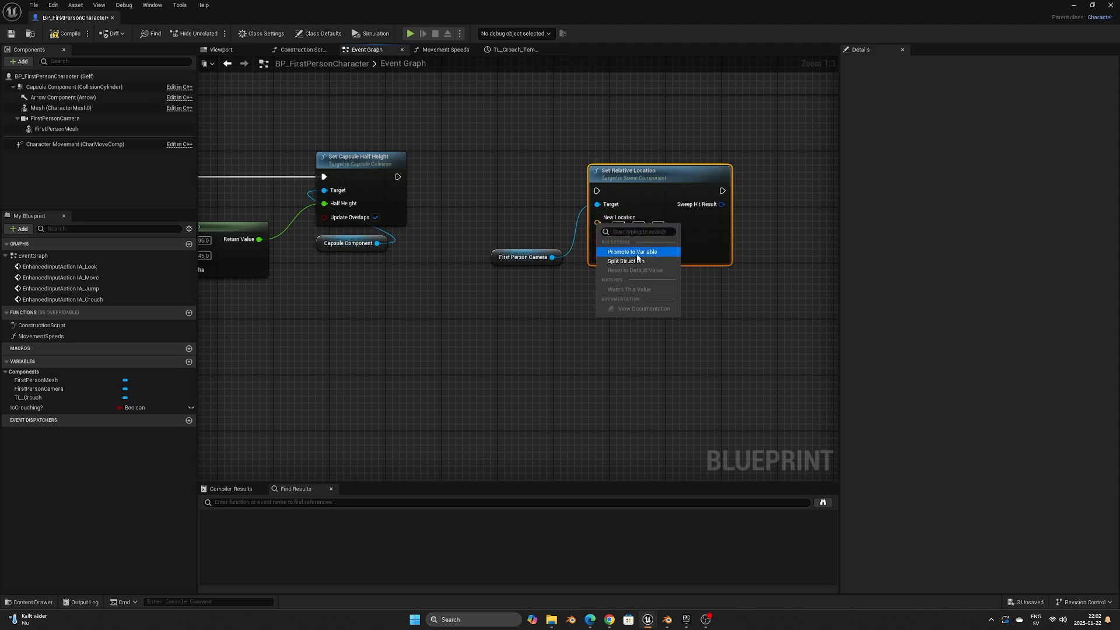
click(626, 261)
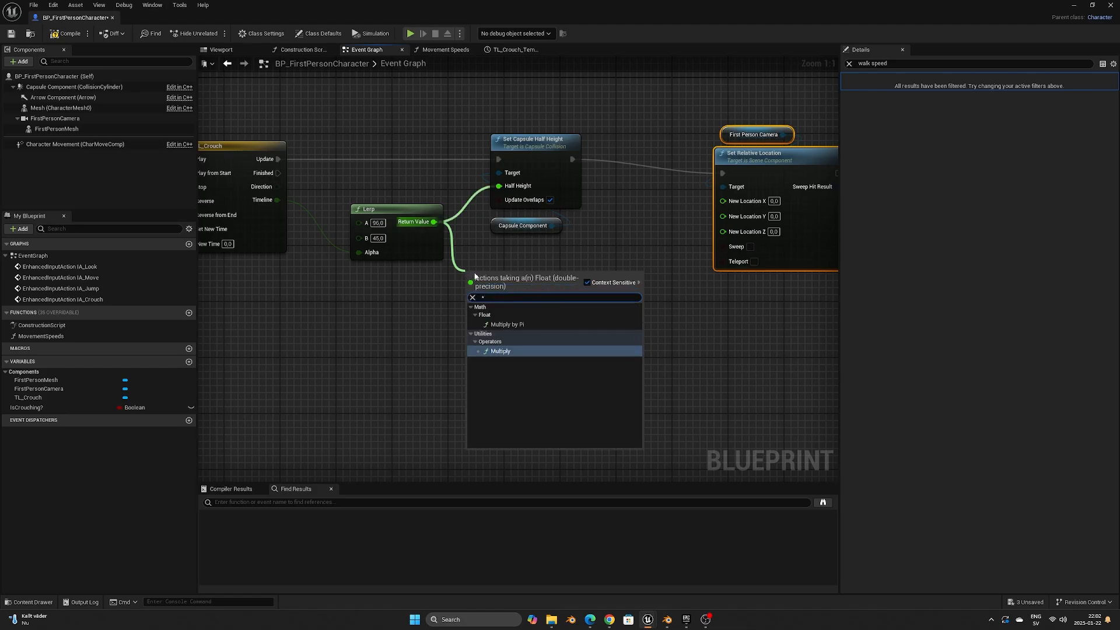
click(500, 350)
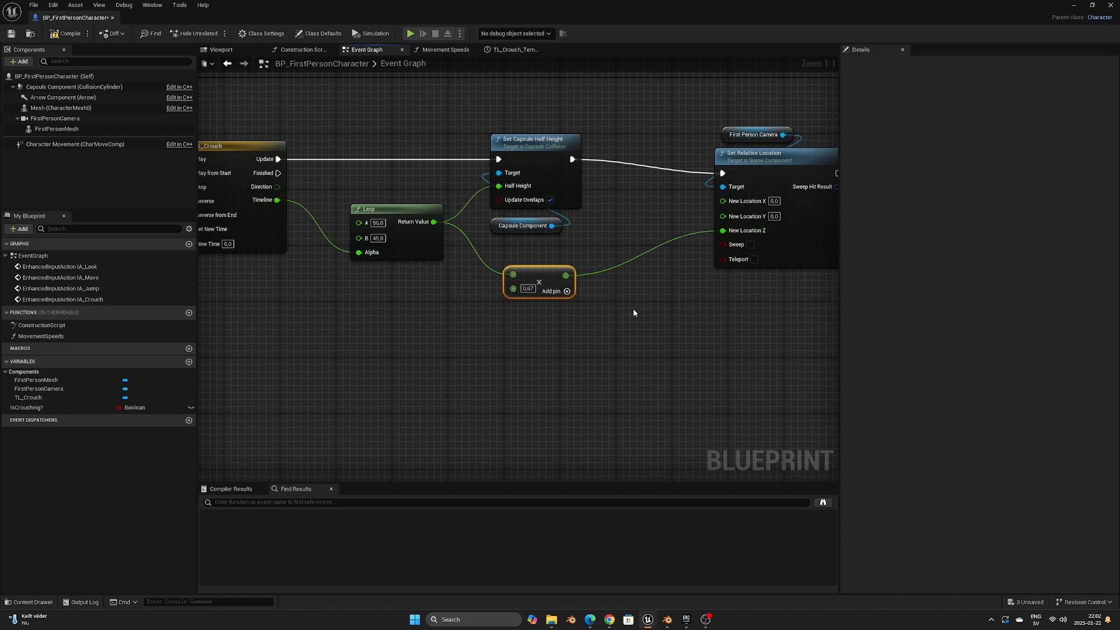
click(656, 324)
text(custom)
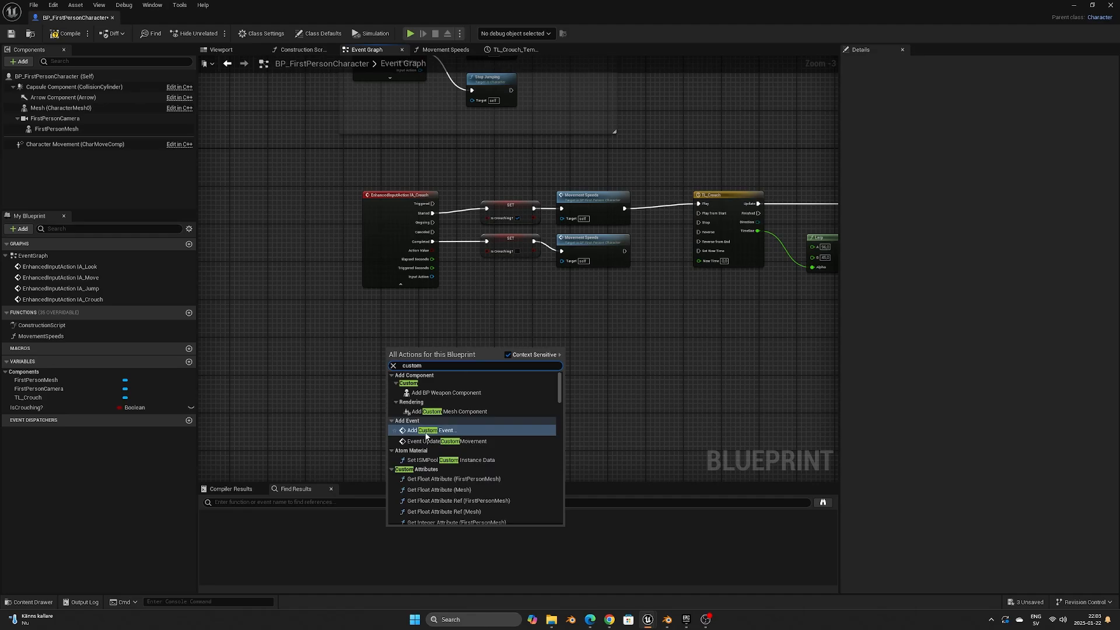
Step: Add a StandUp custom event and an Event Tick driving a Sequence node
click(429, 430)
text(eve)
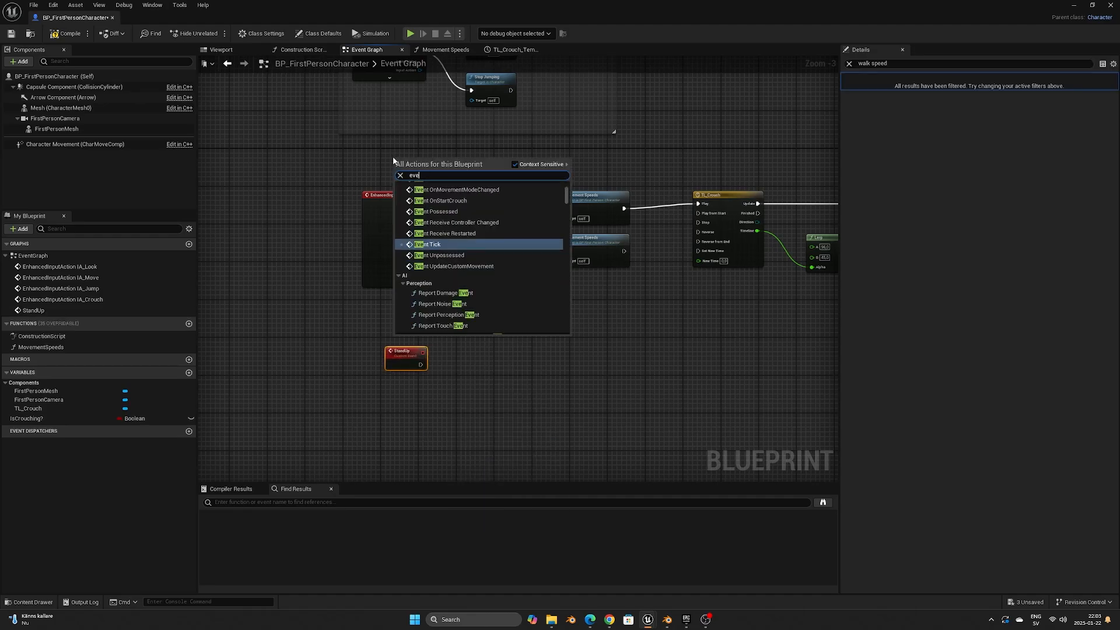
click(427, 245)
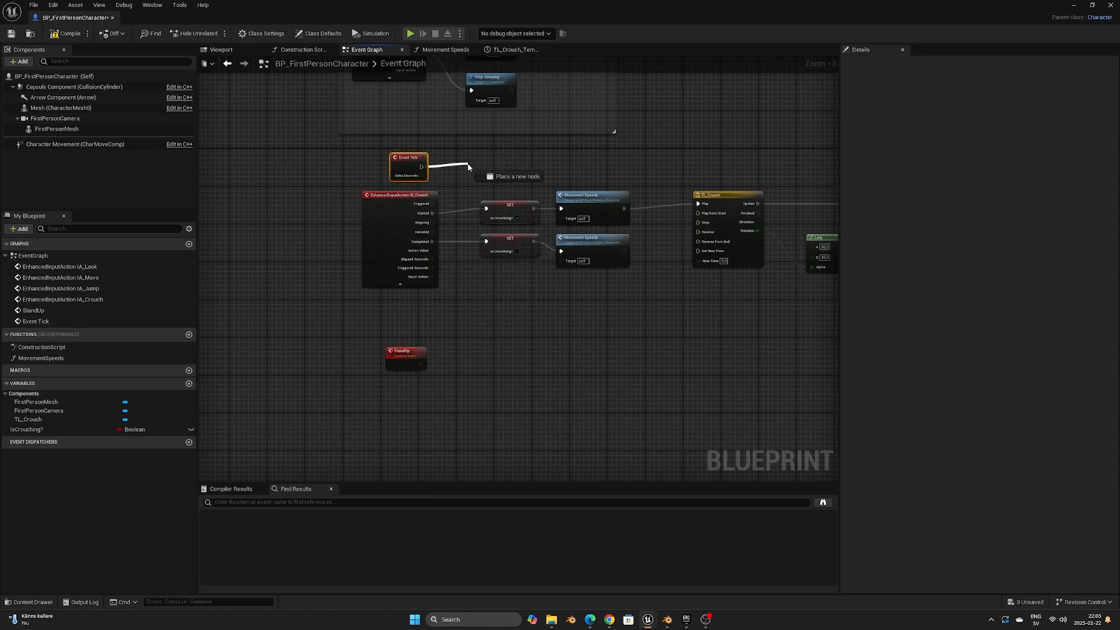
text(seq)
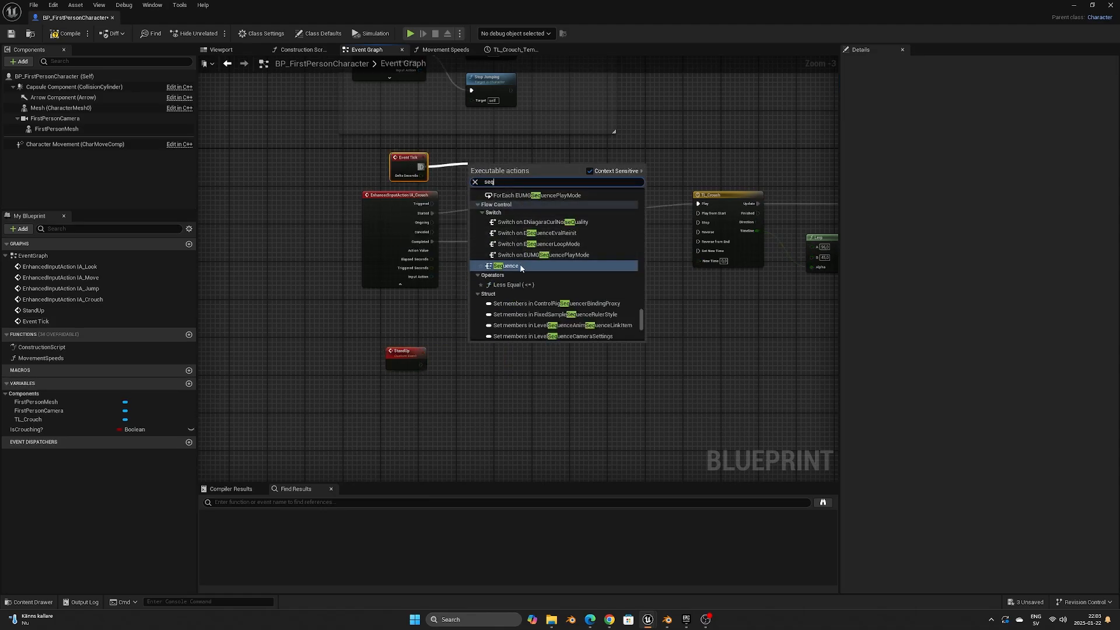
click(505, 266)
text(b)
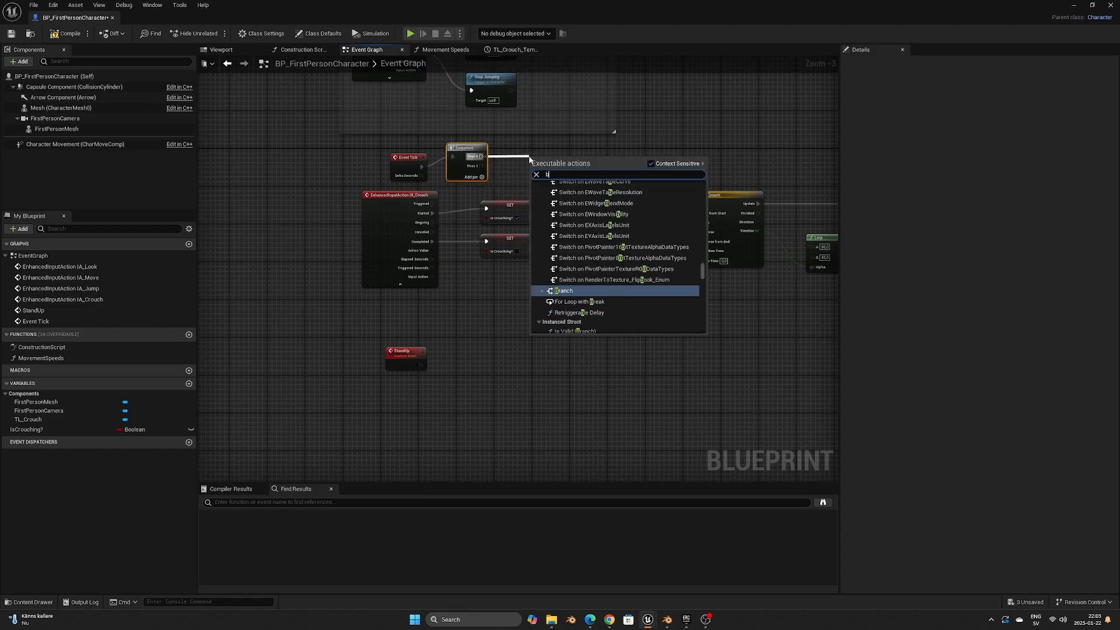
Step: Branch the Sequence on Is Crouching?, calling StandUp from False
click(564, 290)
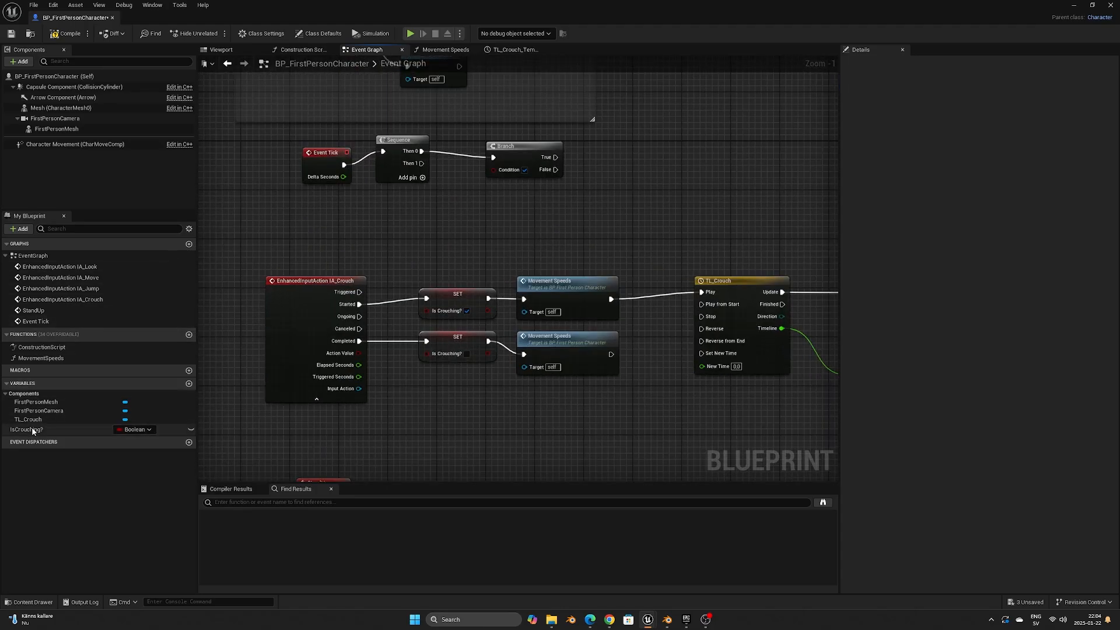
click(27, 429)
text(sta)
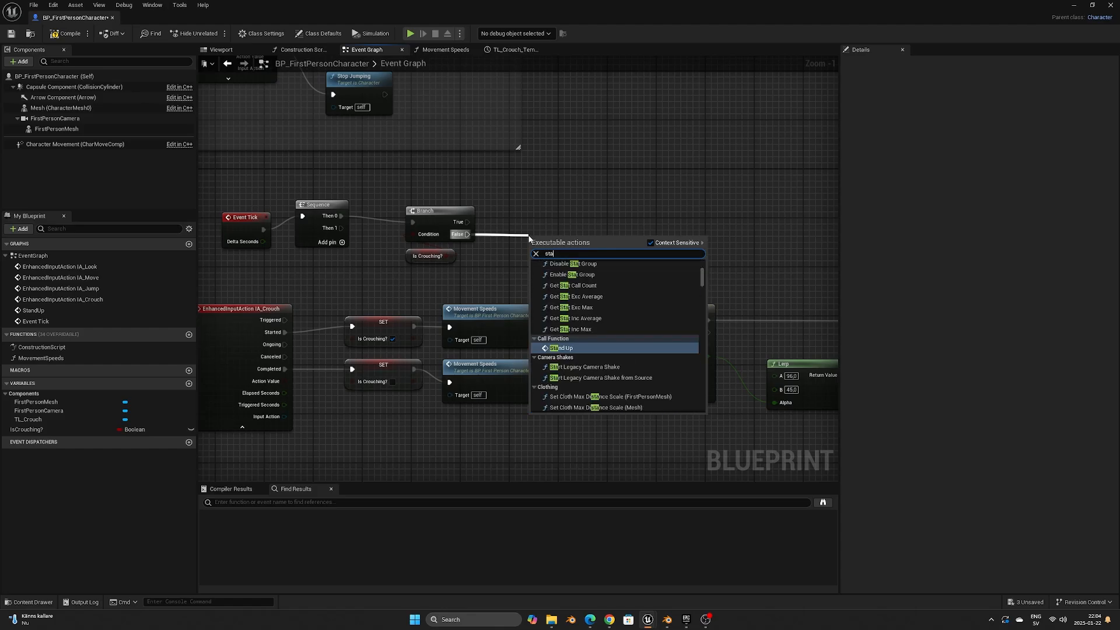
click(562, 347)
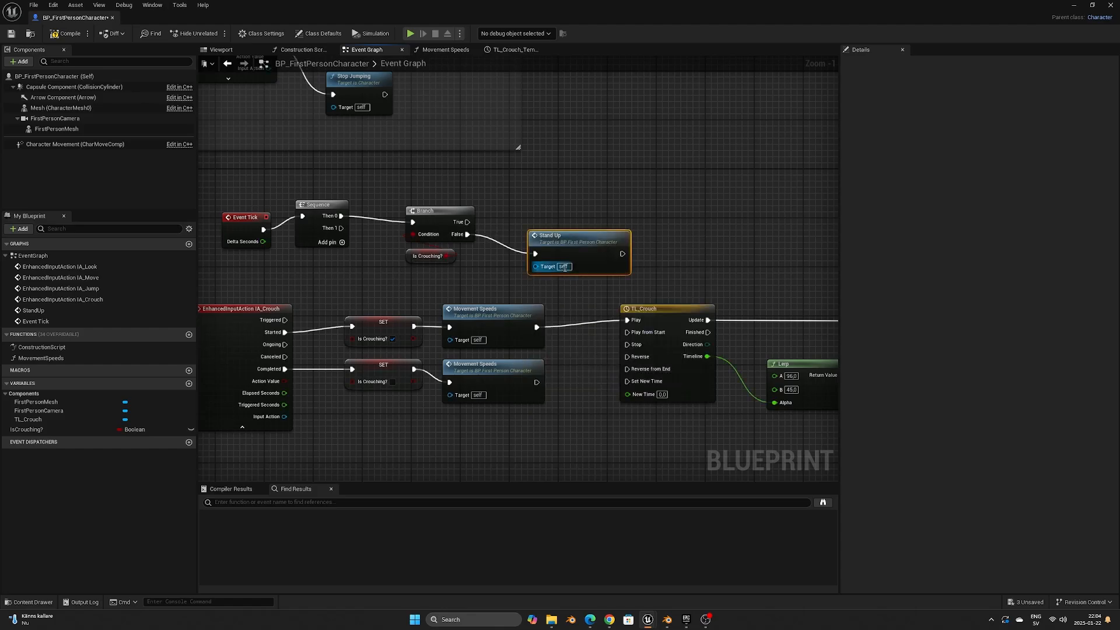
scroll(down, 3)
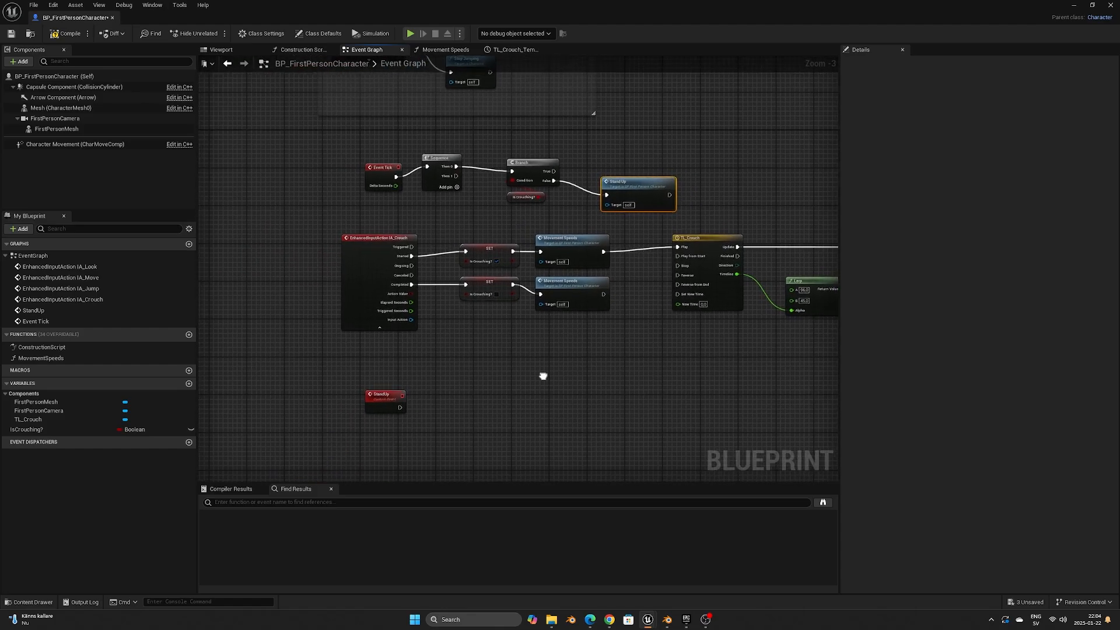
Step: Check the character capsule in the viewport, then return to the StandUp sphere-trace graph
scroll(up, 3)
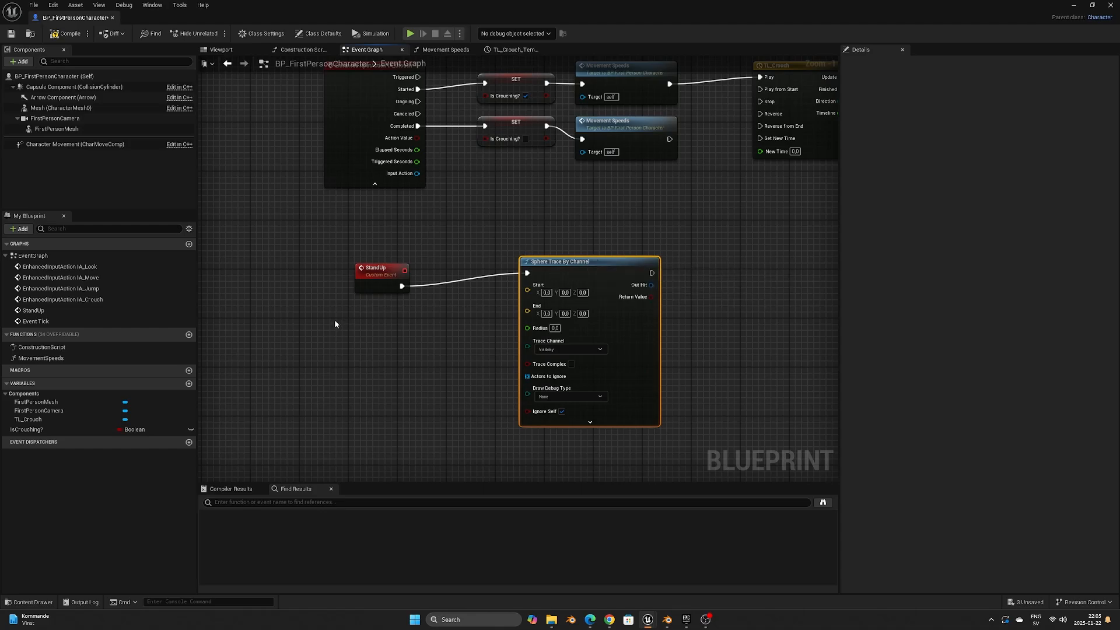
mouse_move(74, 87)
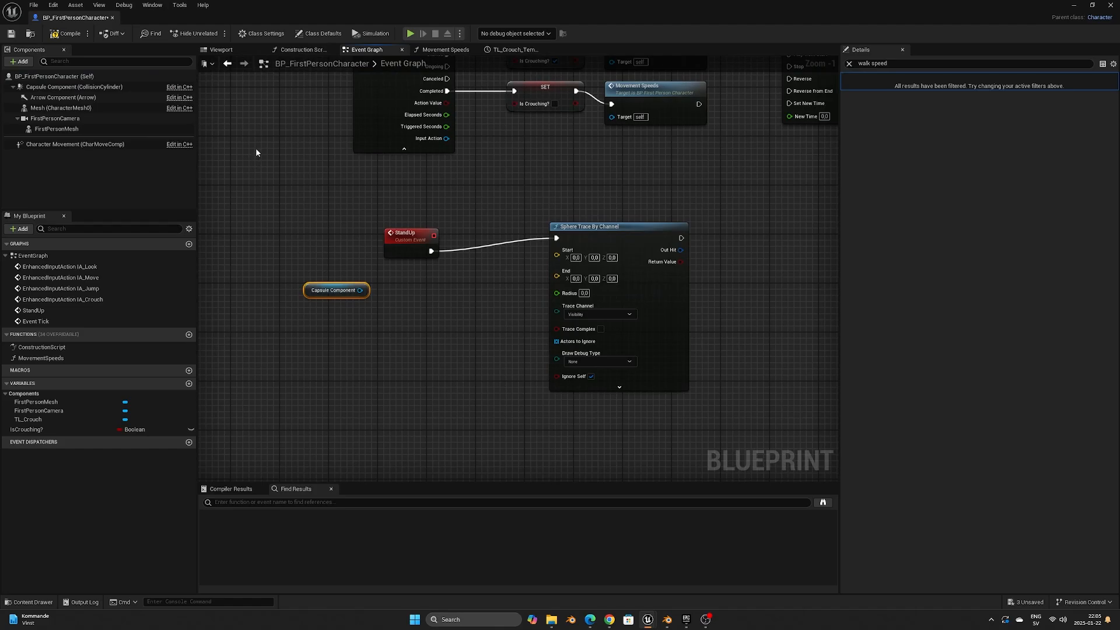
click(220, 49)
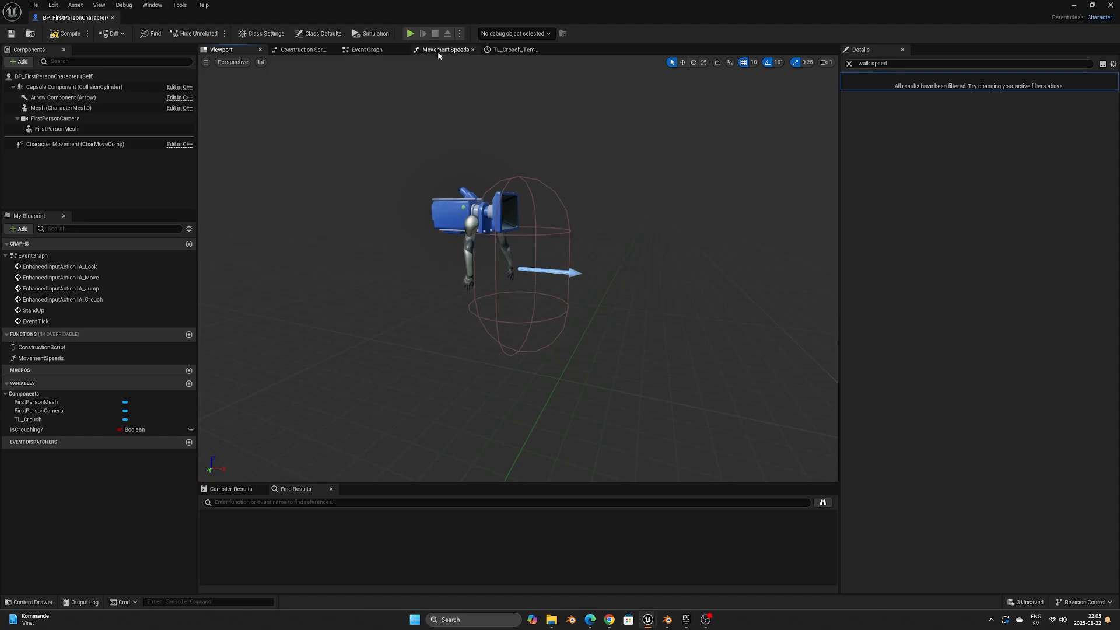
click(366, 49)
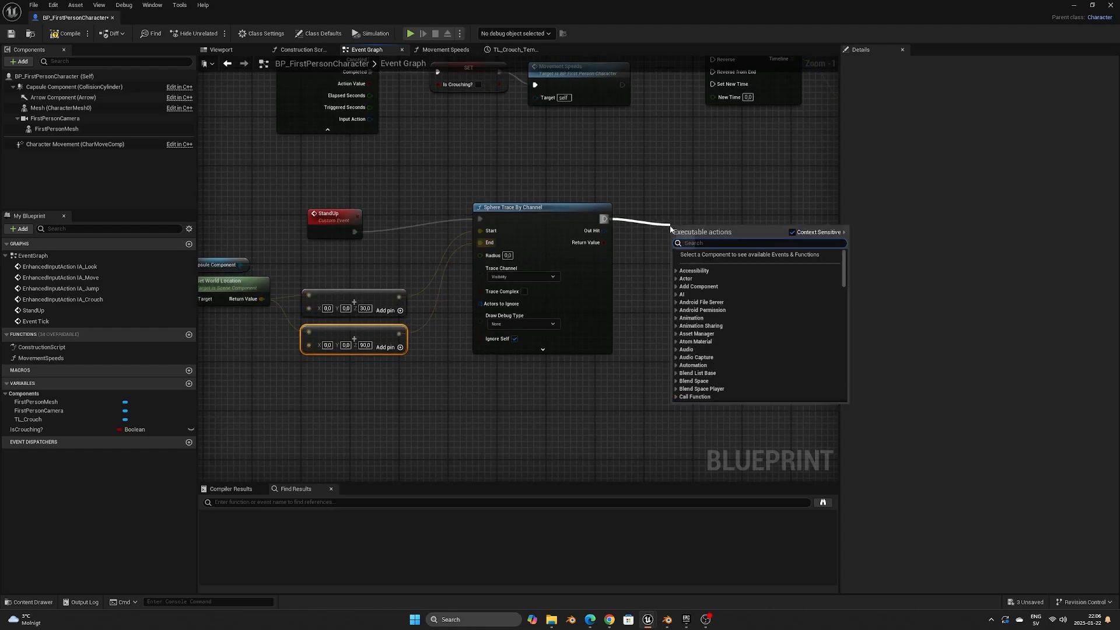
Step: Add a Branch after Sphere Trace By Channel, conditioned on its Return Value
click(693, 277)
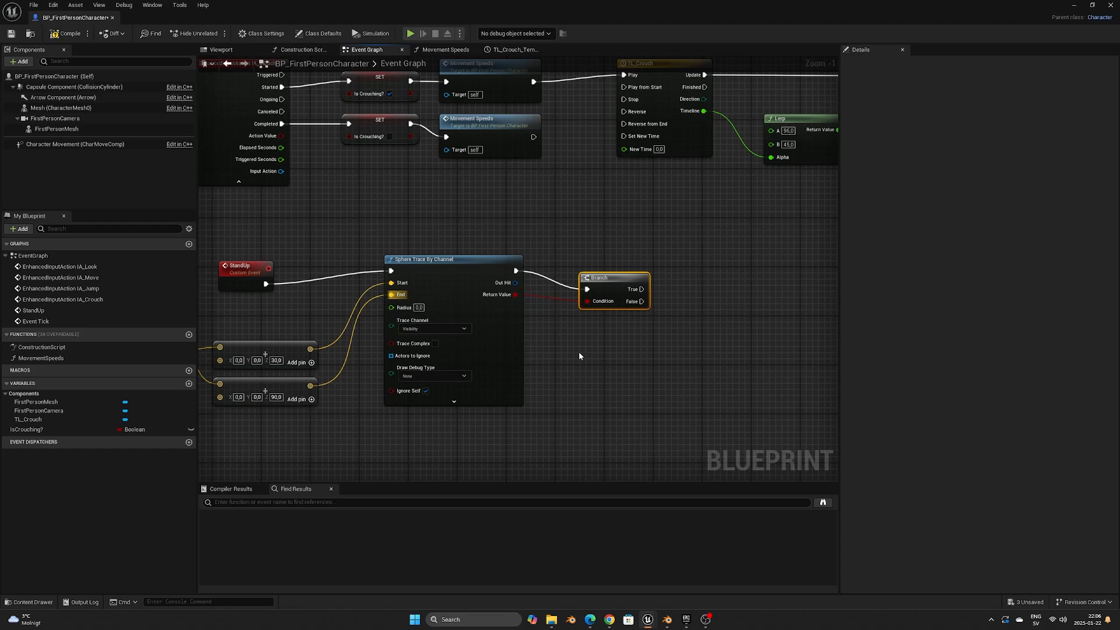
mouse_move(640, 315)
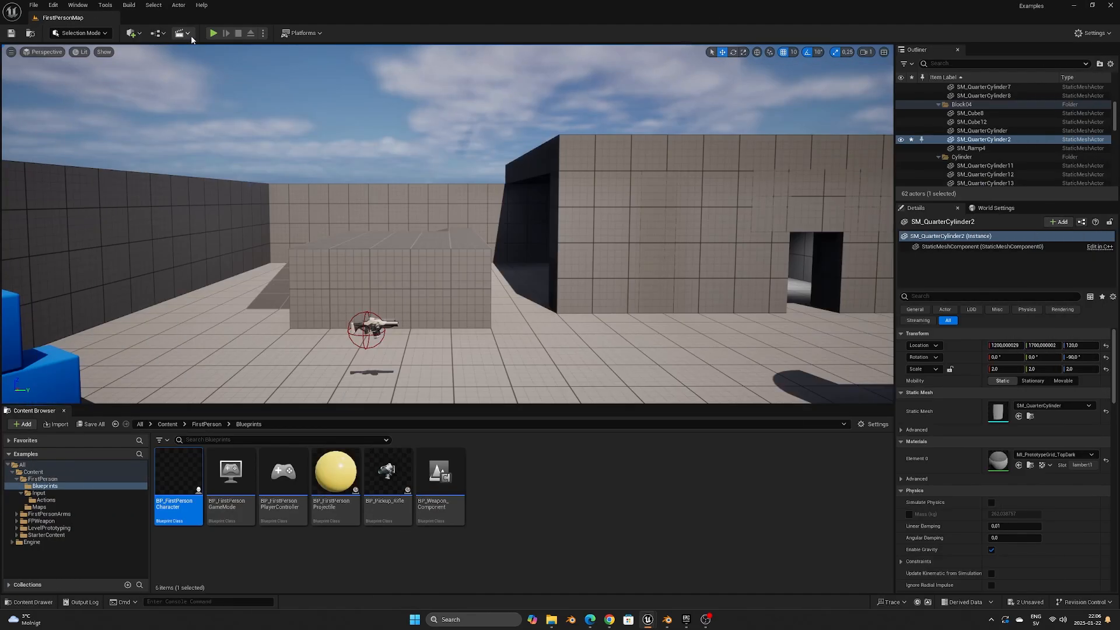
Step: Play FirstPersonMap in the editor to test crouching
click(213, 33)
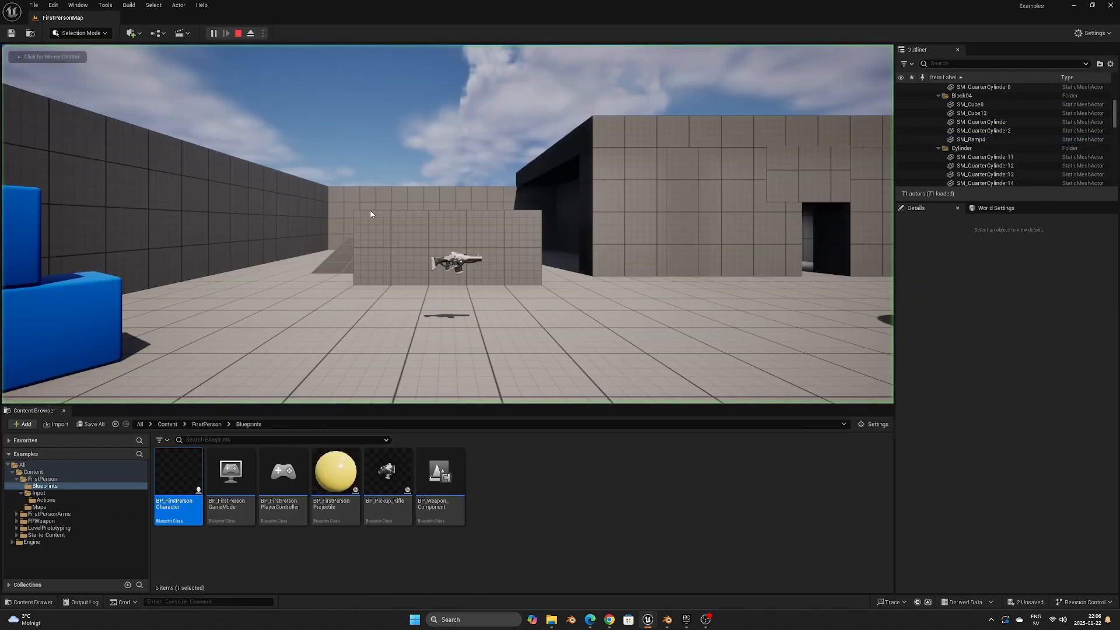